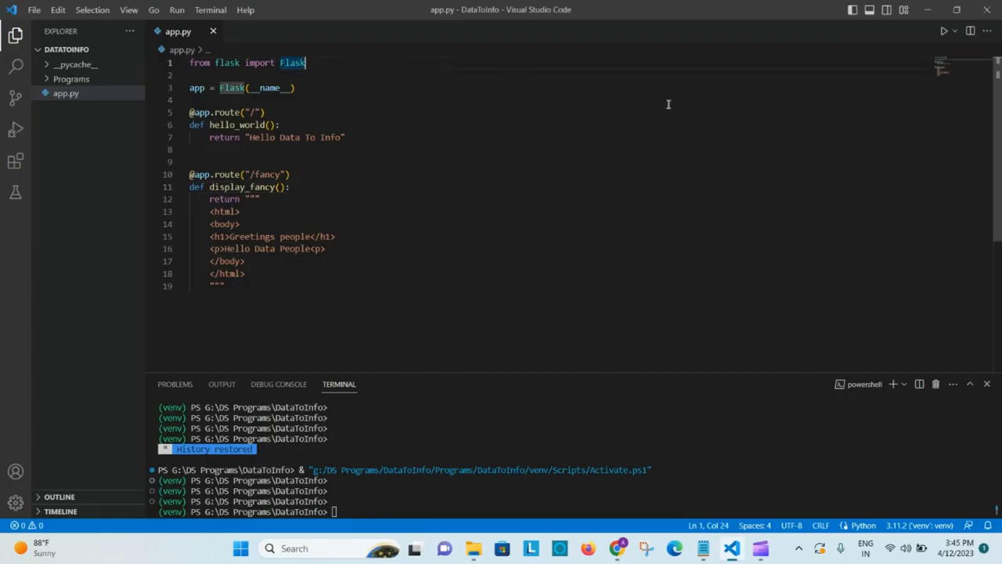
{"action": "mouse_move", "coordinate": [692, 116]}
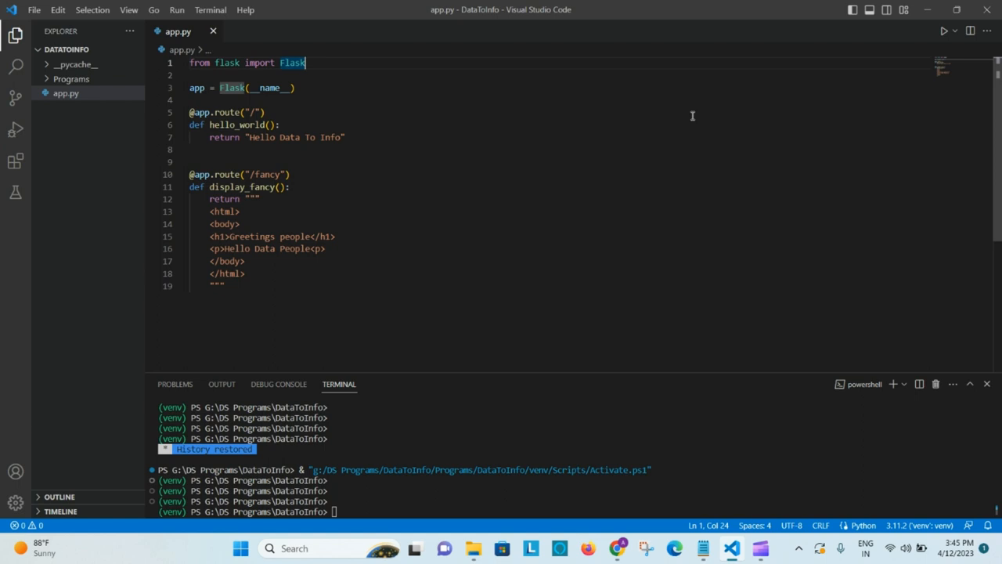
- Create a new folder named templates in the project Explorer
{"action": "left_click_drag", "start_coordinate": [210, 210], "coordinate": [251, 260]}
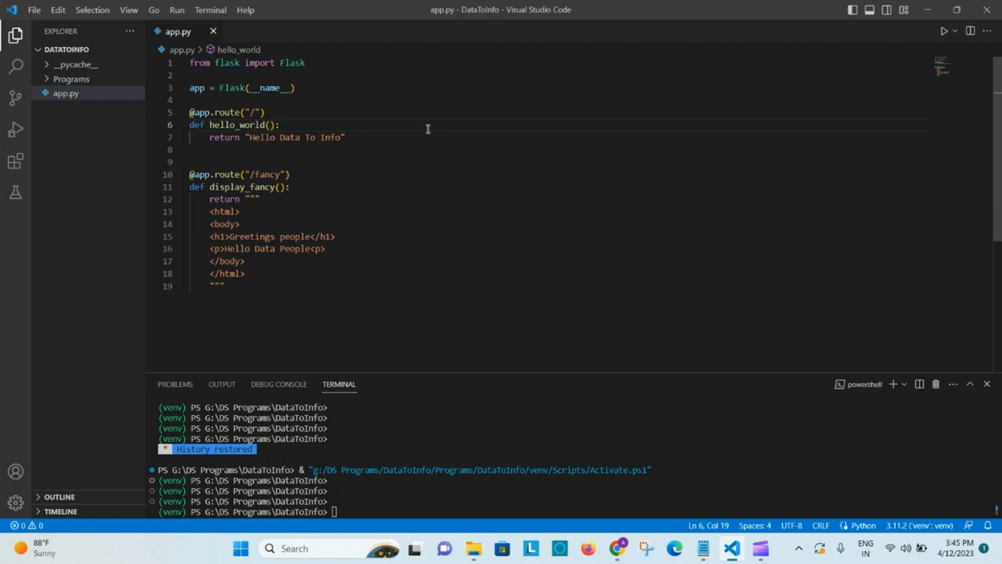
{"action": "left_click", "coordinate": [210, 210]}
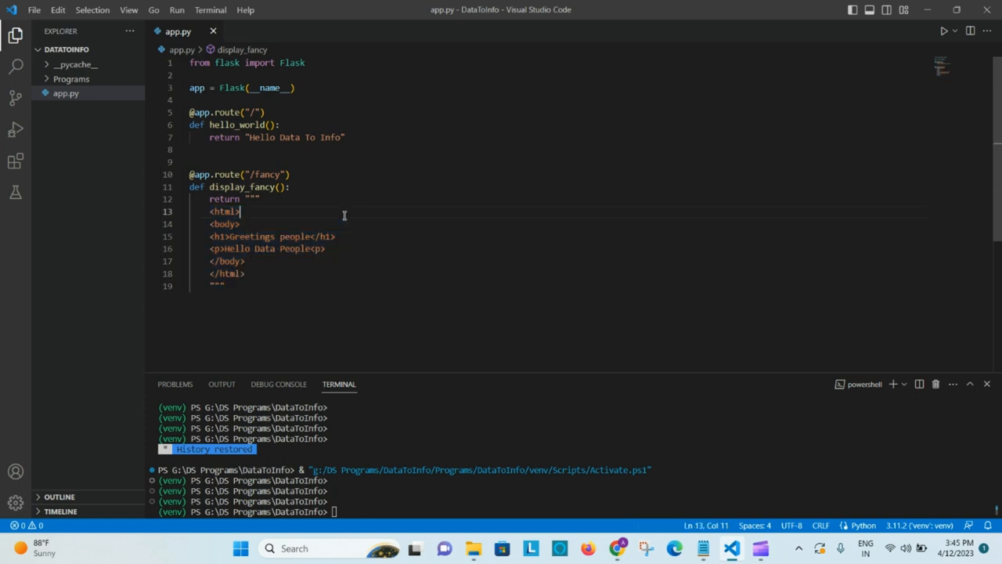
{"action": "mouse_move", "coordinate": [298, 231]}
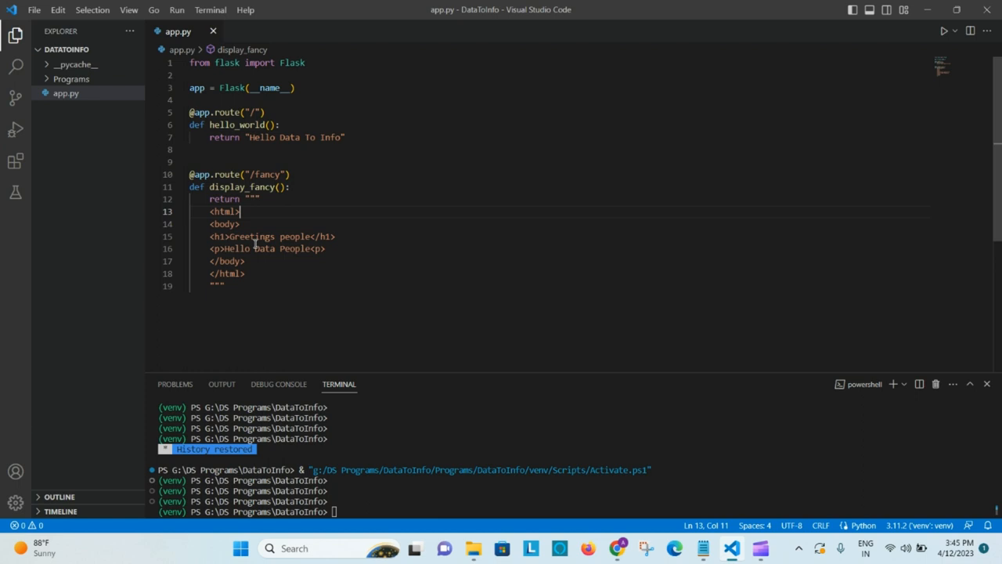
{"action": "mouse_move", "coordinate": [263, 319]}
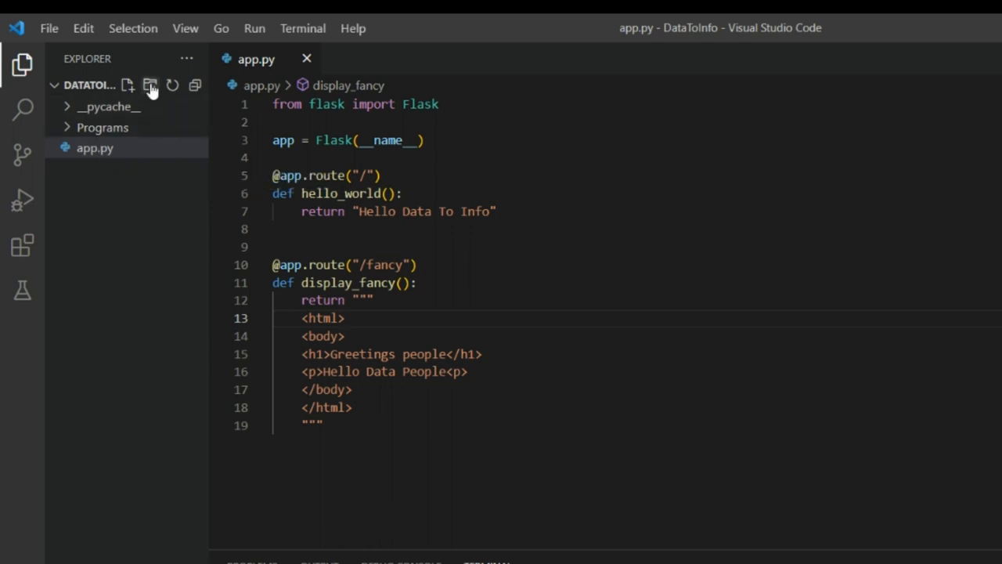
{"action": "left_click", "coordinate": [153, 84]}
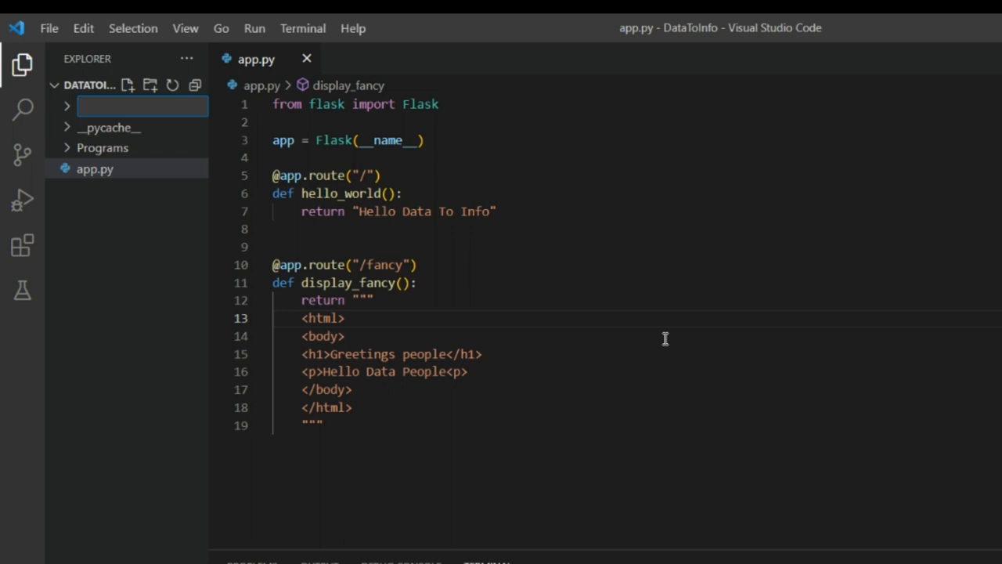
{"action": "type", "text": "templ"}
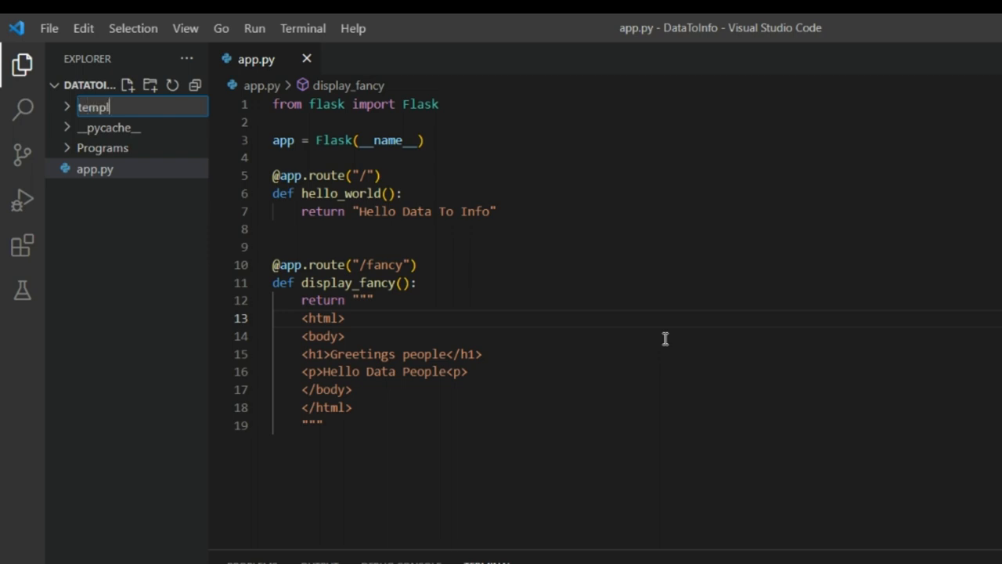
{"action": "type", "text": "ates"}
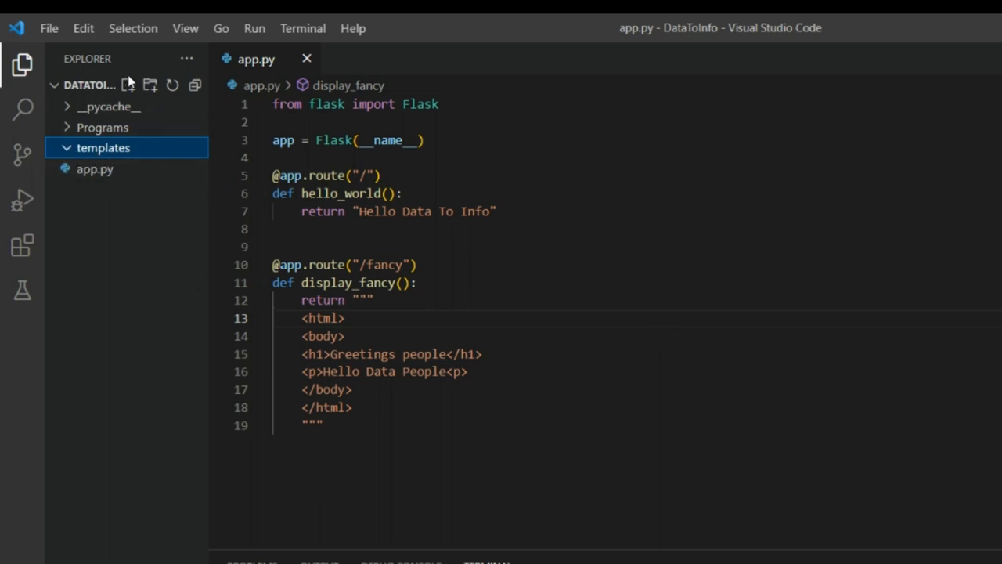
- Add an empty first_page.html file inside the templates folder
{"action": "left_click", "coordinate": [145, 85]}
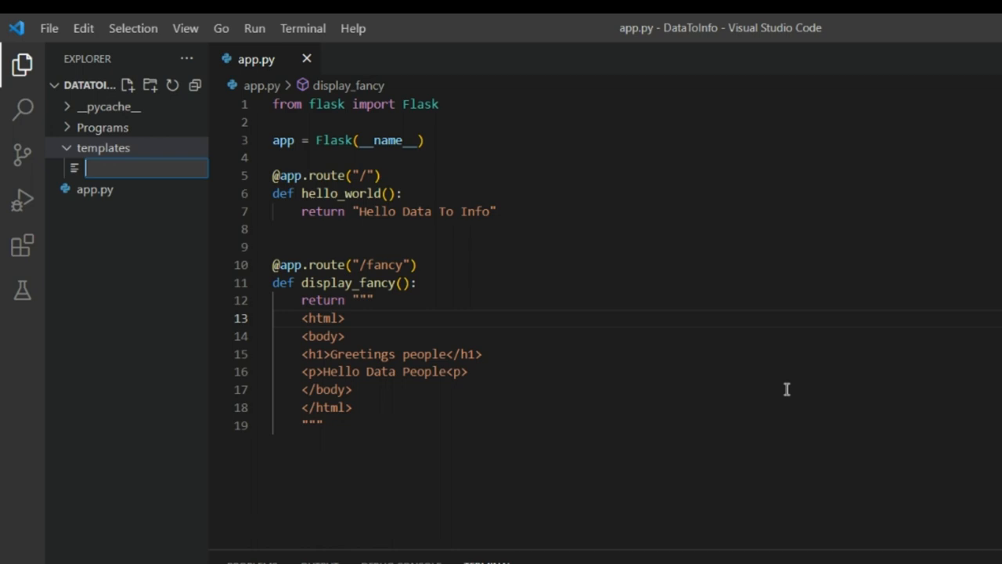
{"action": "type", "text": "first"}
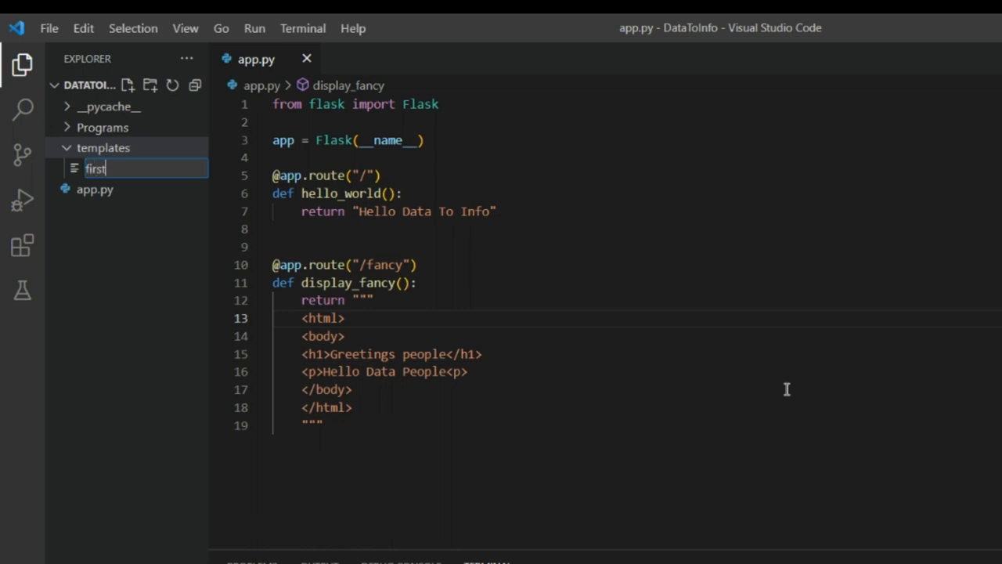
{"action": "type", "text": "_page.ht"}
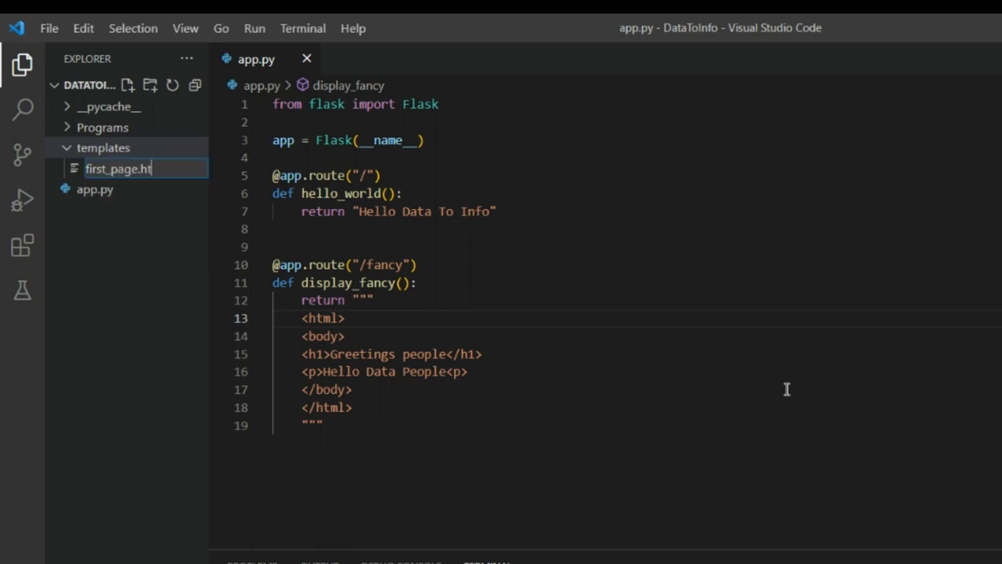
{"action": "key", "text": "Enter"}
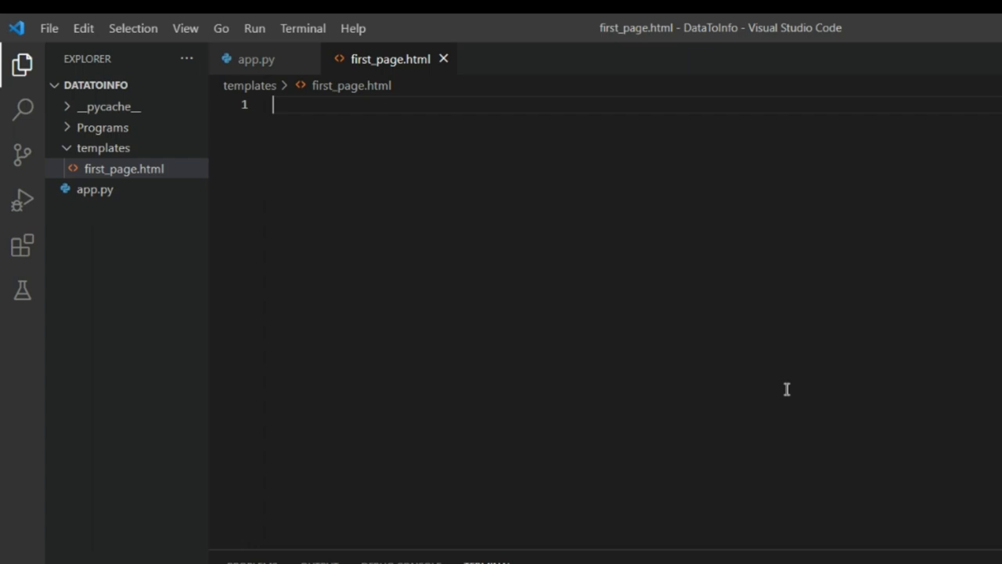
- Add an empty second_page.html file inside the templates folder
{"action": "left_click", "coordinate": [103, 147]}
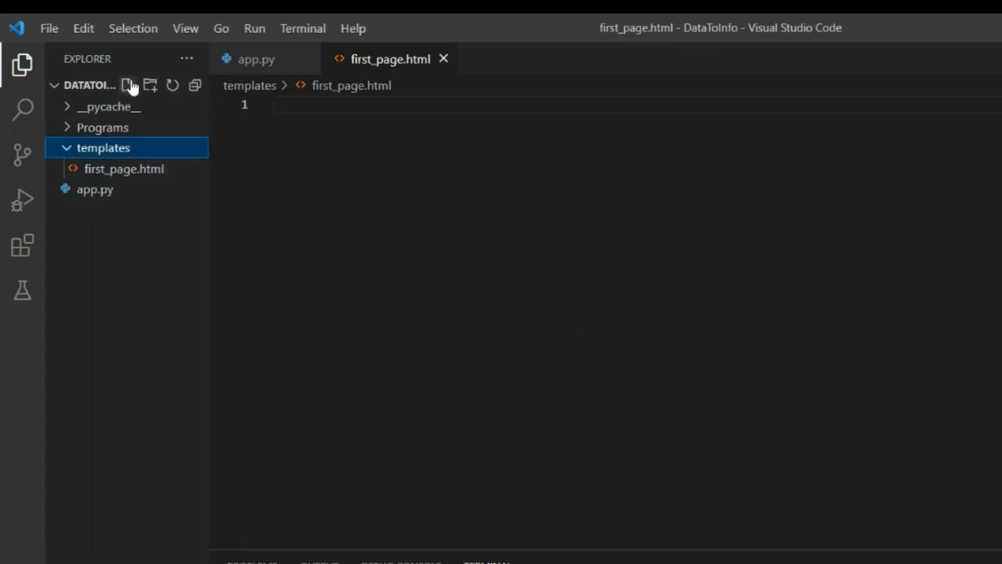
{"action": "left_click", "coordinate": [130, 85]}
{"action": "type", "text": "second_"}
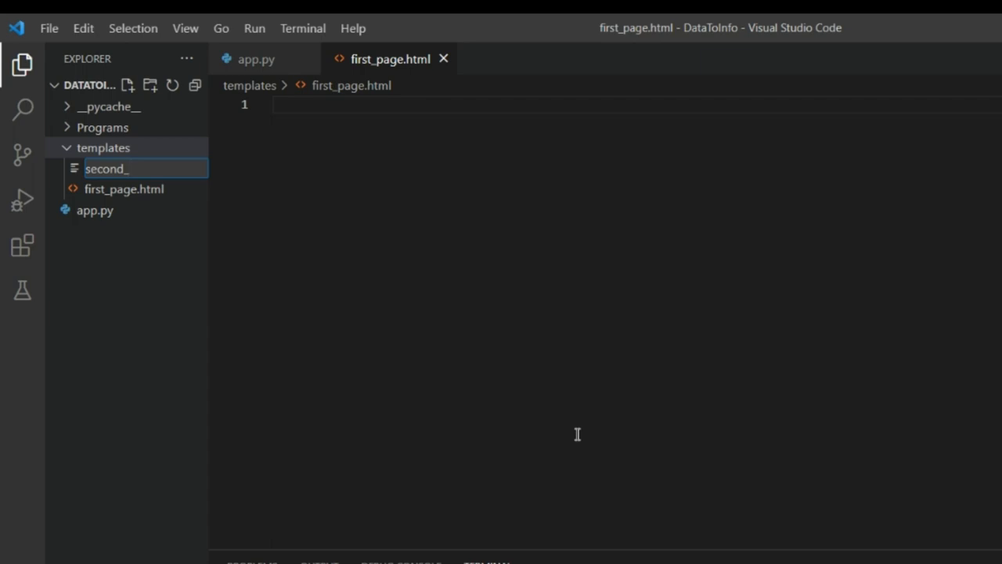
{"action": "type", "text": "page"}
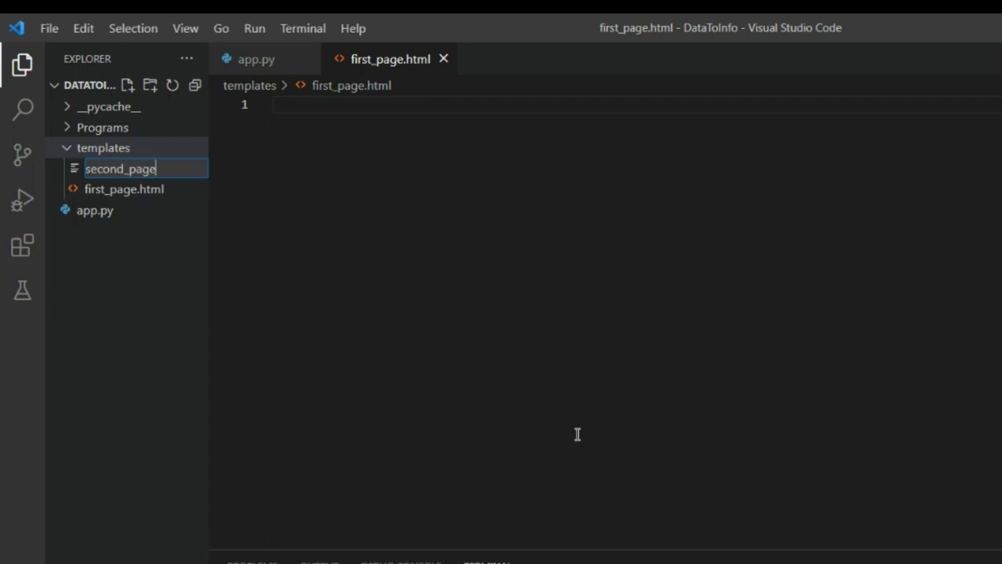
{"action": "type", "text": ".html"}
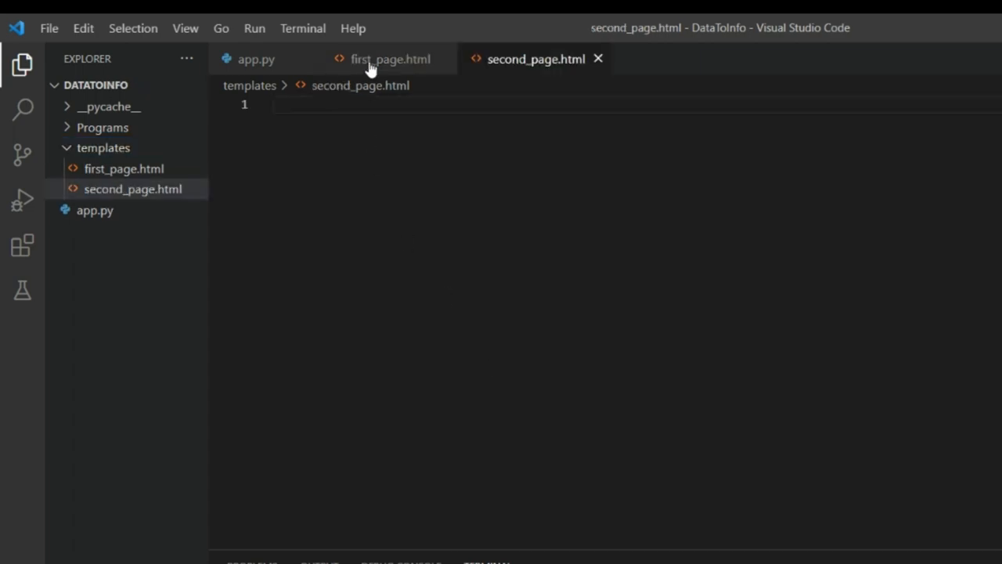
{"action": "mouse_move", "coordinate": [379, 66]}
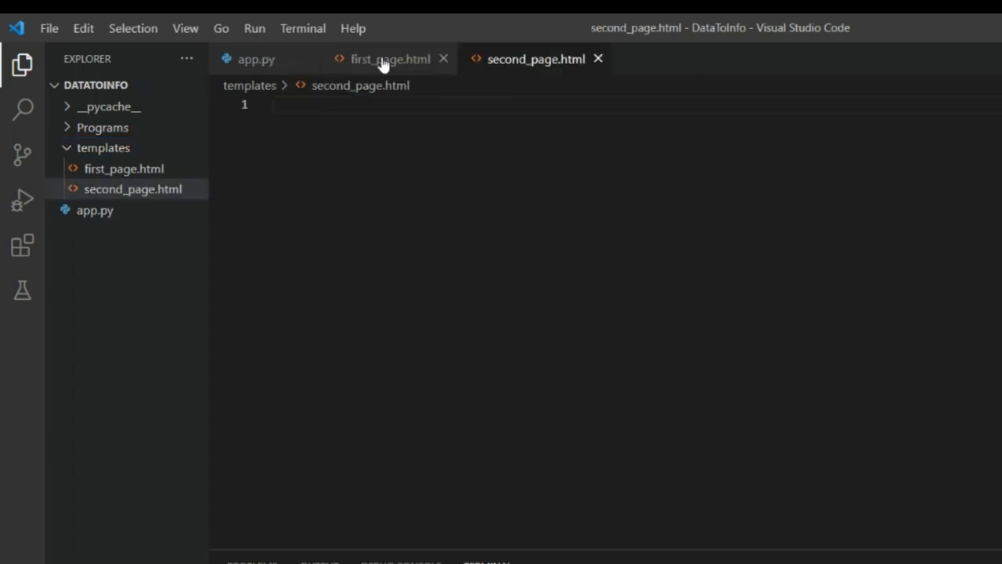
- Expand an HTML skeleton in first_page.html and add an <h1>First Page</h1> heading
{"action": "left_click", "coordinate": [390, 60]}
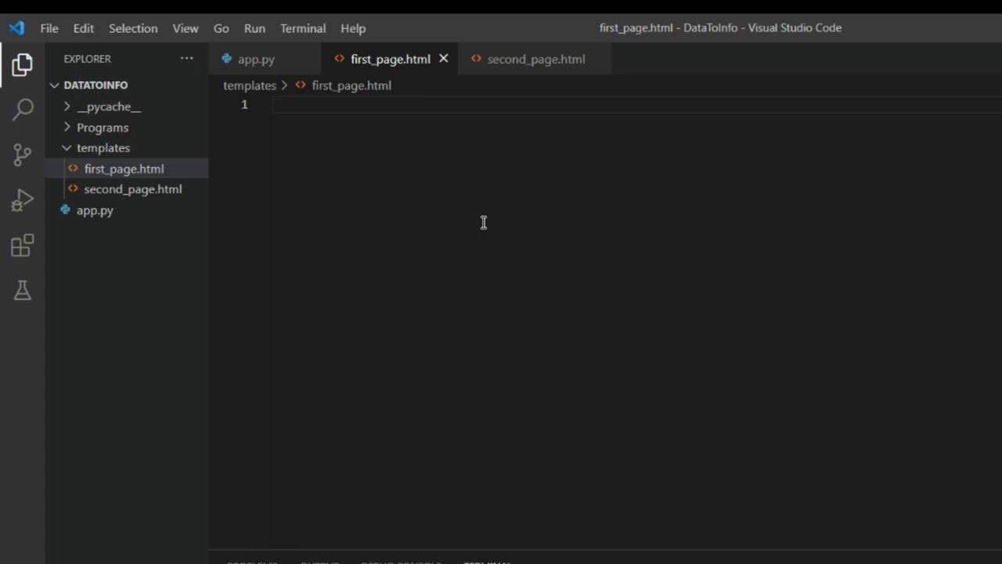
{"action": "type", "text": "!"}
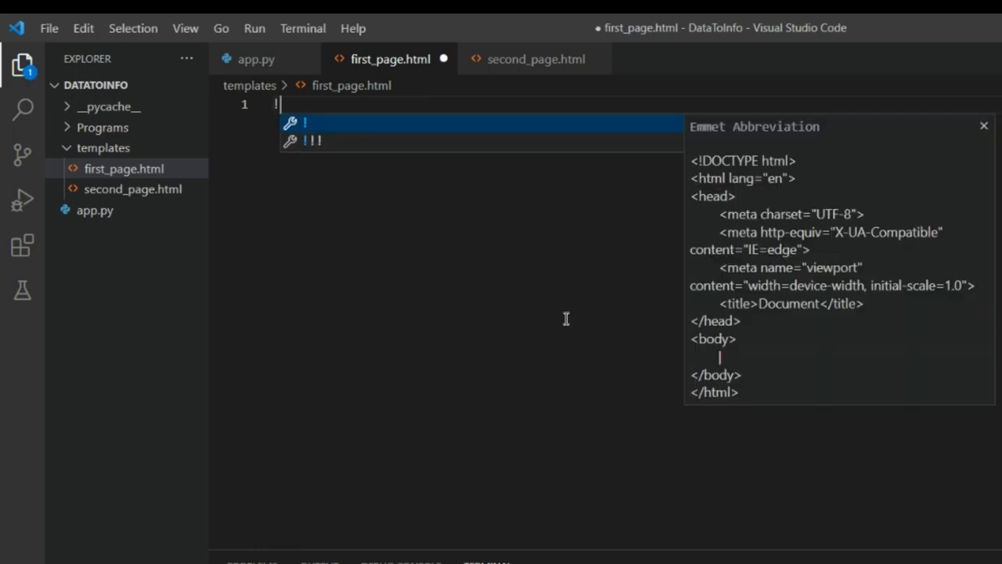
{"action": "key", "text": "Tab"}
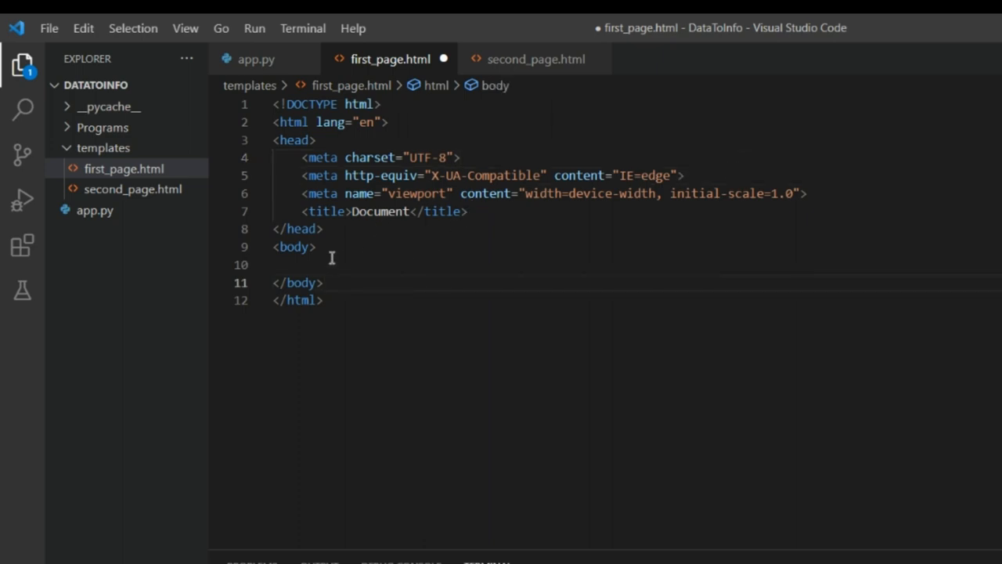
{"action": "type", "text": "<"}
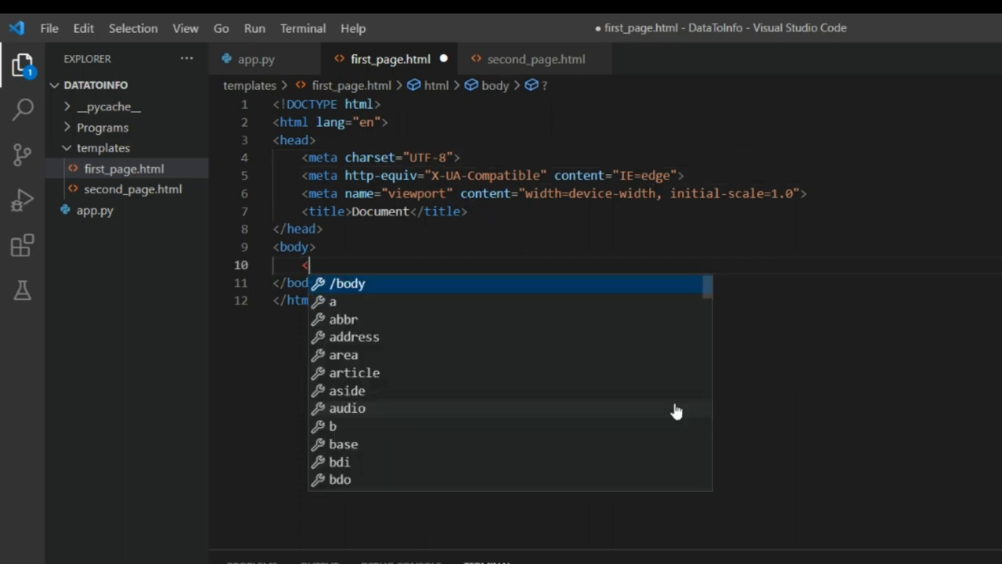
{"action": "type", "text": "h1></h1>"}
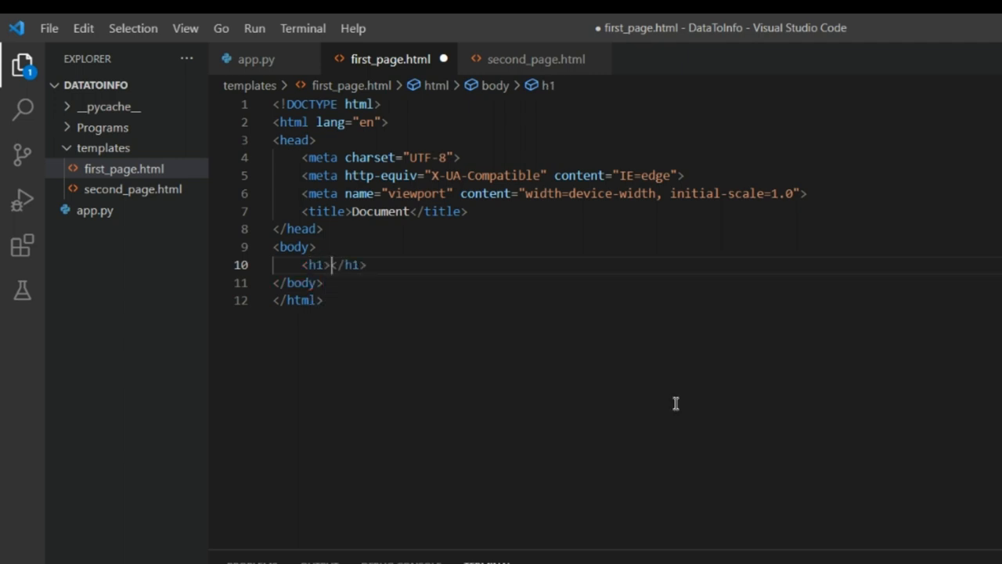
{"action": "type", "text": "First Page"}
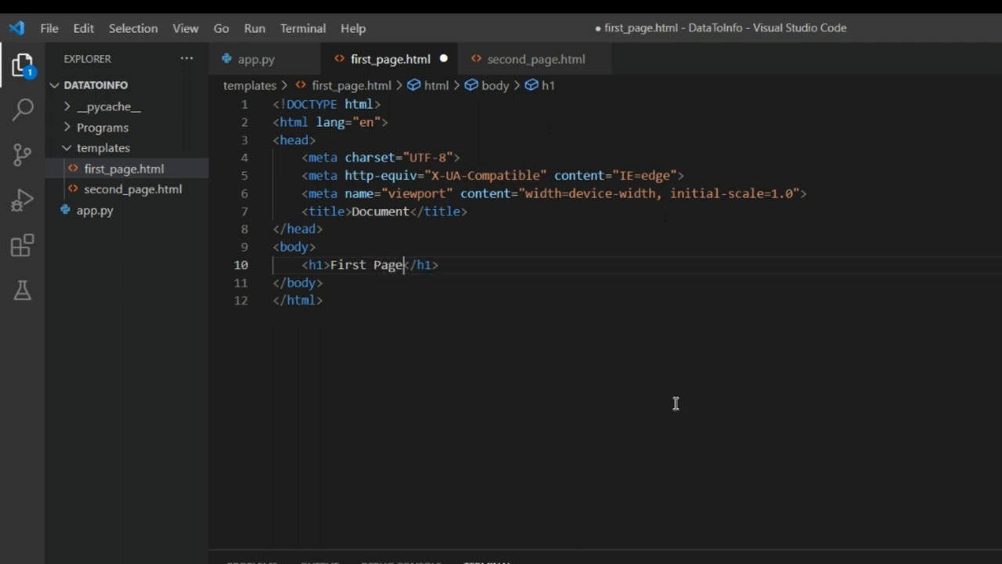
- Add a hello-world-from-first-page paragraph below the heading and select all the markup for copying
{"action": "left_click", "coordinate": [440, 264]}
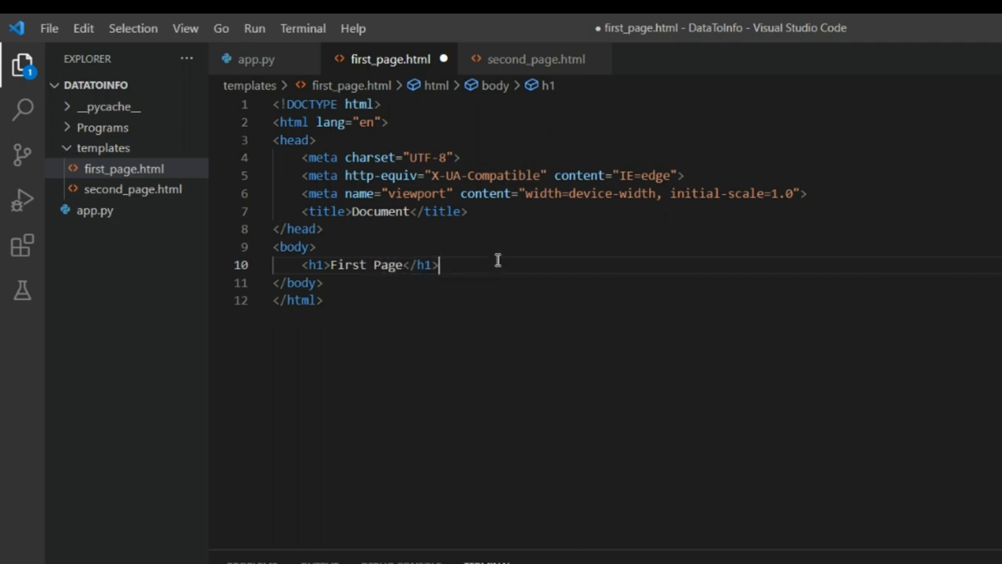
{"action": "type", "text": "<p"}
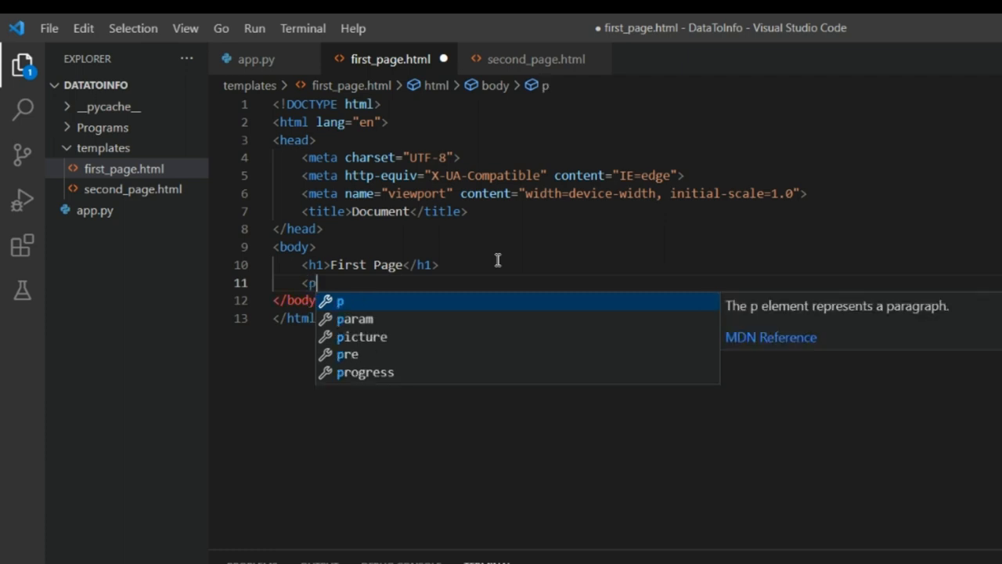
{"action": "type", "text": "Hello wor</p>"}
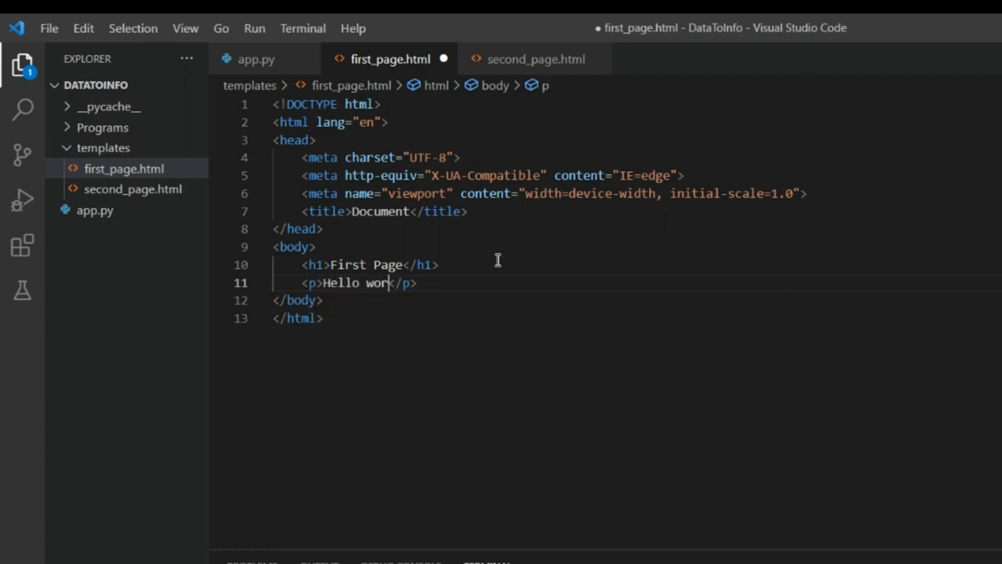
{"action": "type", "text": "ld from"}
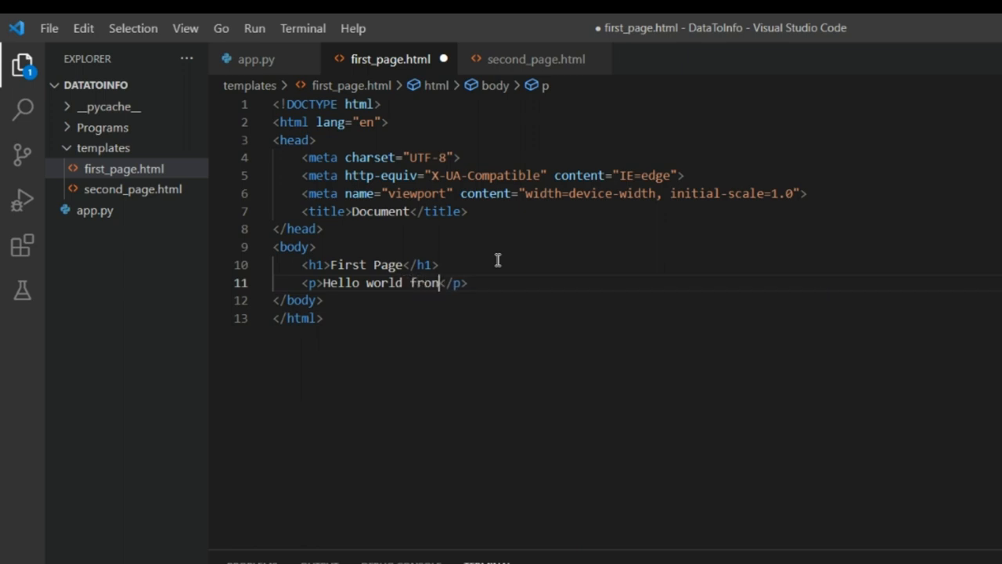
{"action": "type", "text": "first page"}
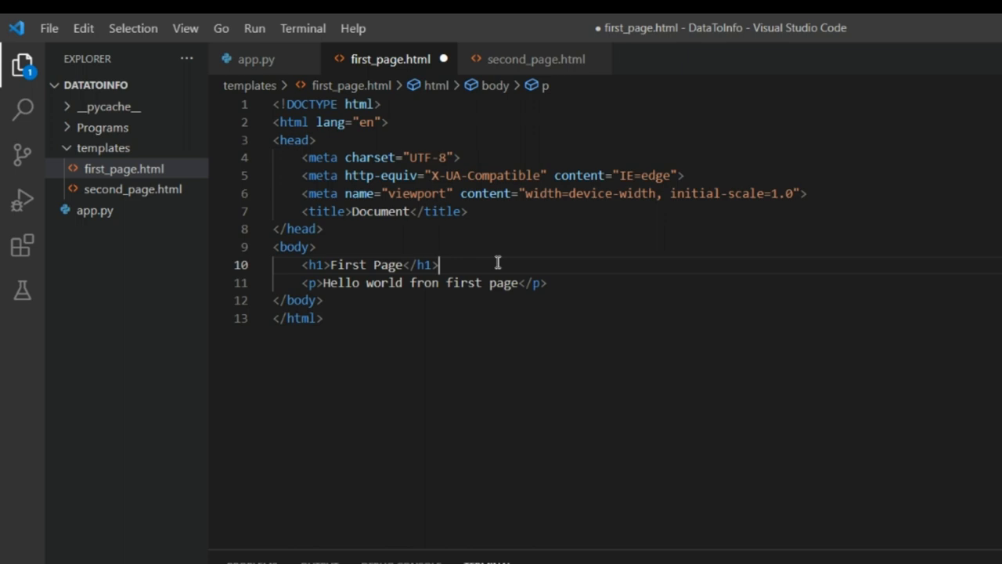
{"action": "key", "text": "Ctrl+a"}
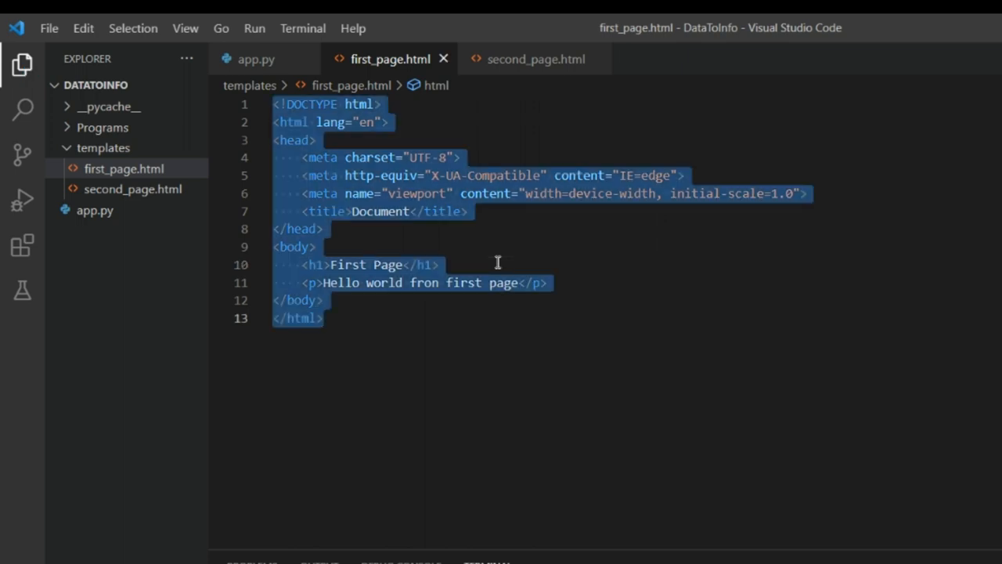
- In second_page.html change the heading to Second Page and the paragraph's 'first' to 'second', saved
{"action": "left_click", "coordinate": [528, 59]}
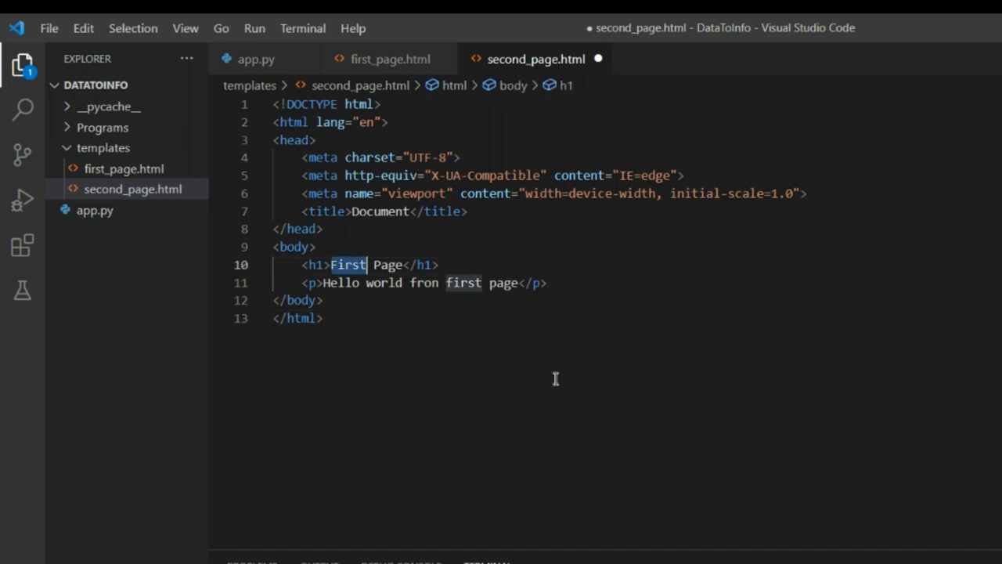
{"action": "type", "text": "Second"}
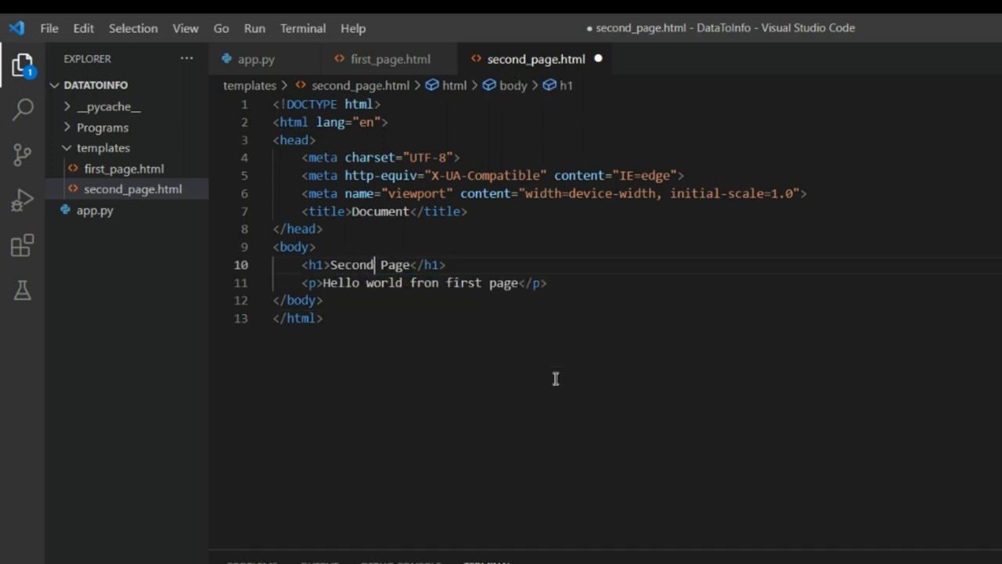
{"action": "left_click", "coordinate": [460, 284]}
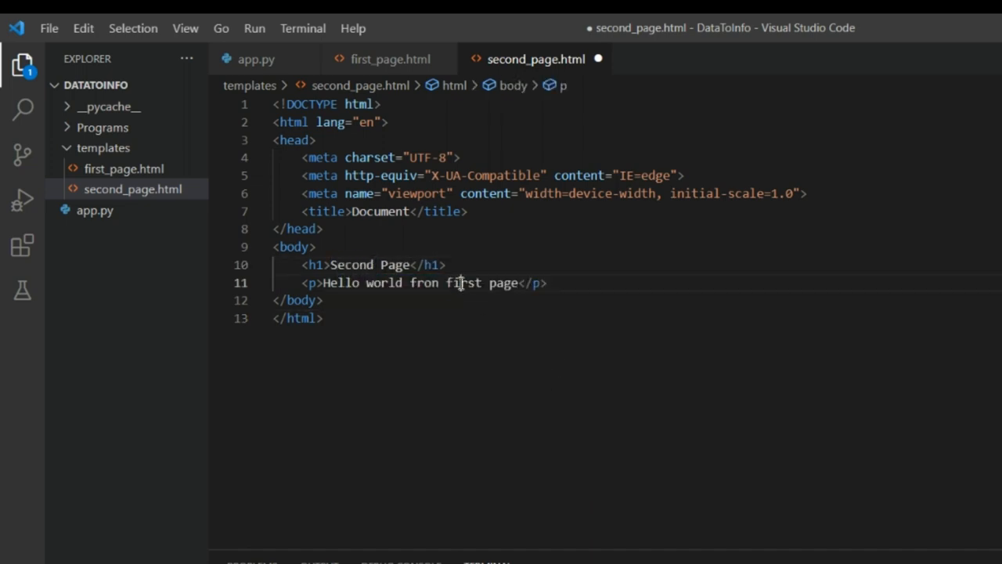
{"action": "type", "text": "second"}
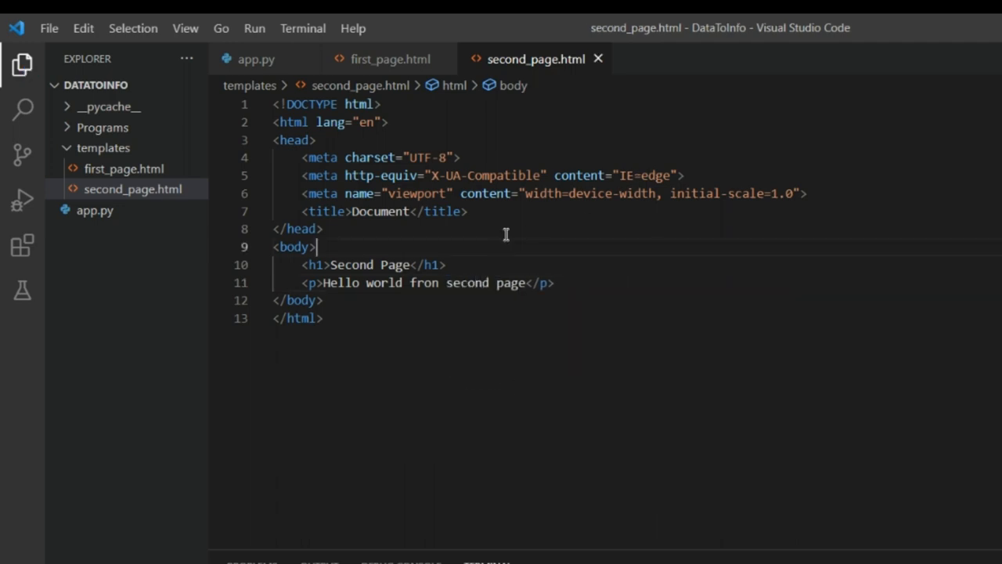
{"action": "mouse_move", "coordinate": [391, 56]}
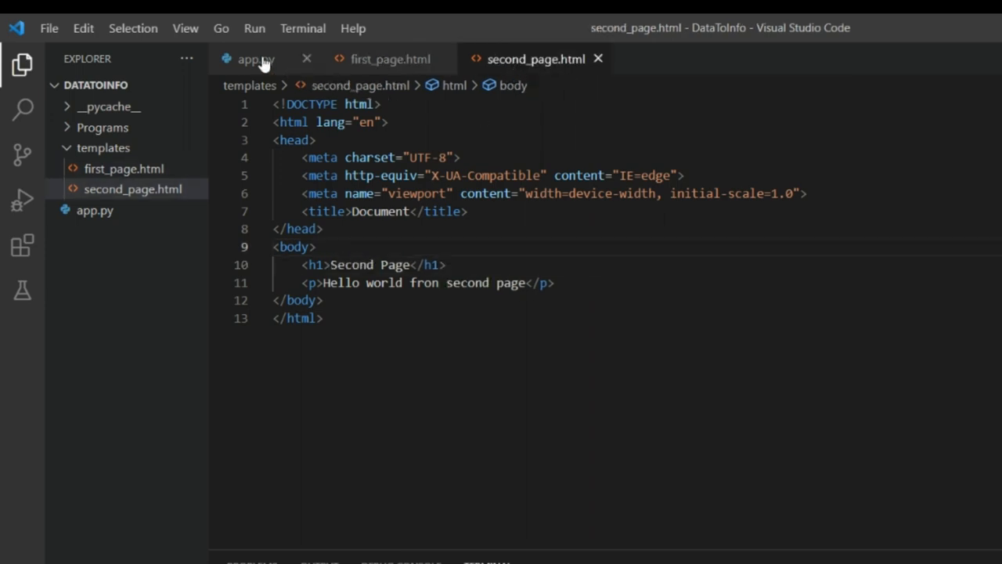
{"action": "left_click", "coordinate": [251, 60]}
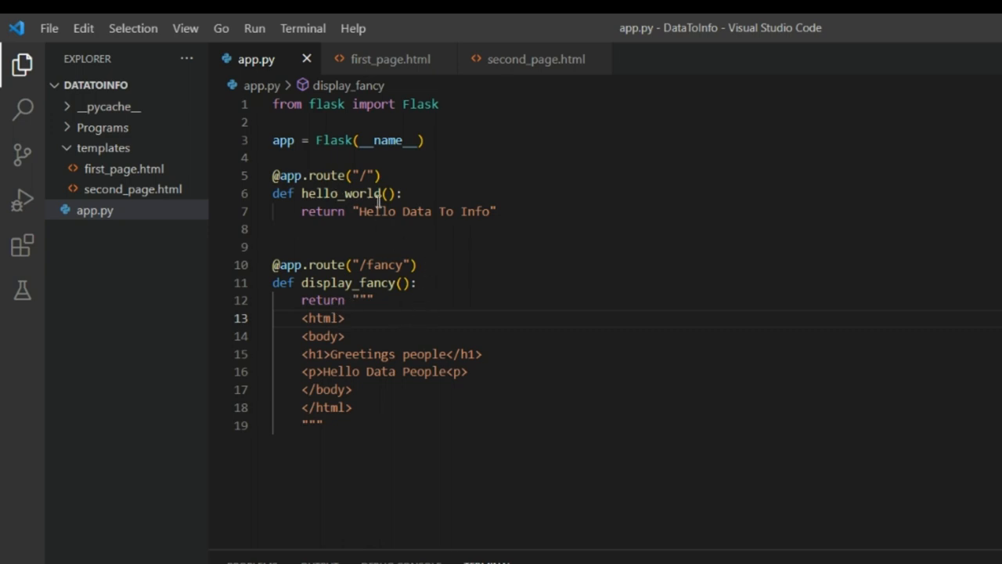
{"action": "mouse_move", "coordinate": [369, 245]}
{"action": "type", "text": ", r"}
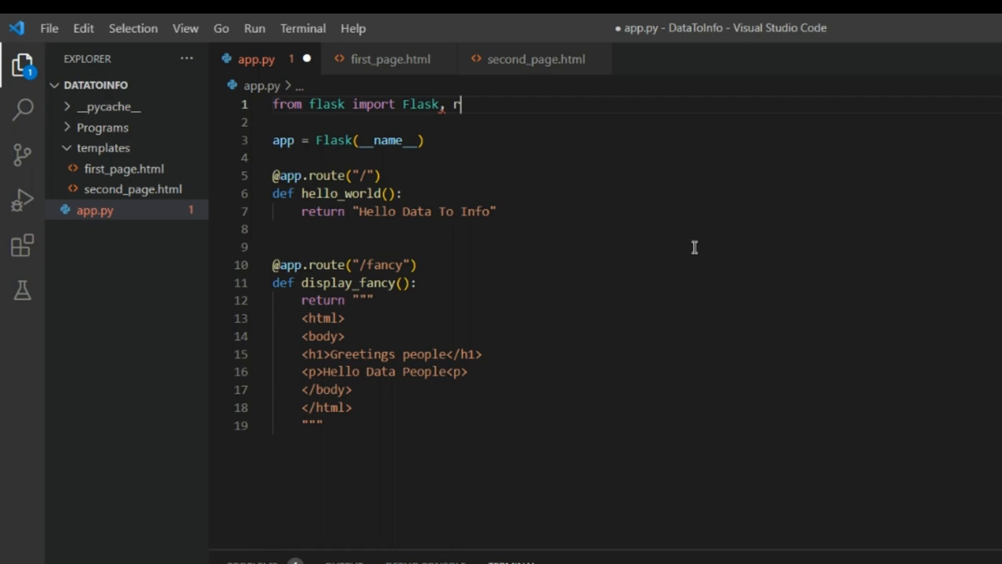
- Add render_template to the flask import line in app.py
{"action": "type", "text": "ender_template"}
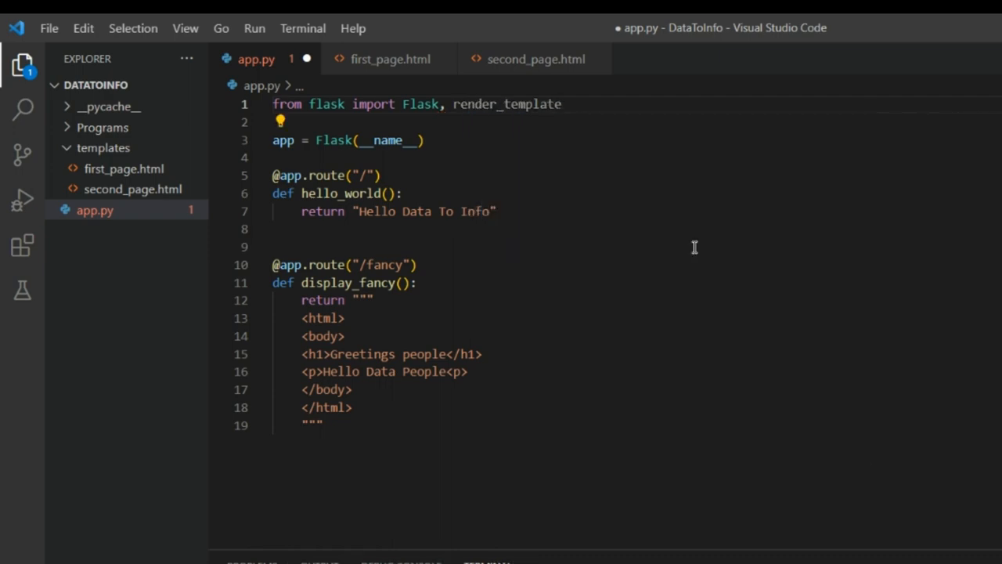
{"action": "double_click", "coordinate": [507, 103]}
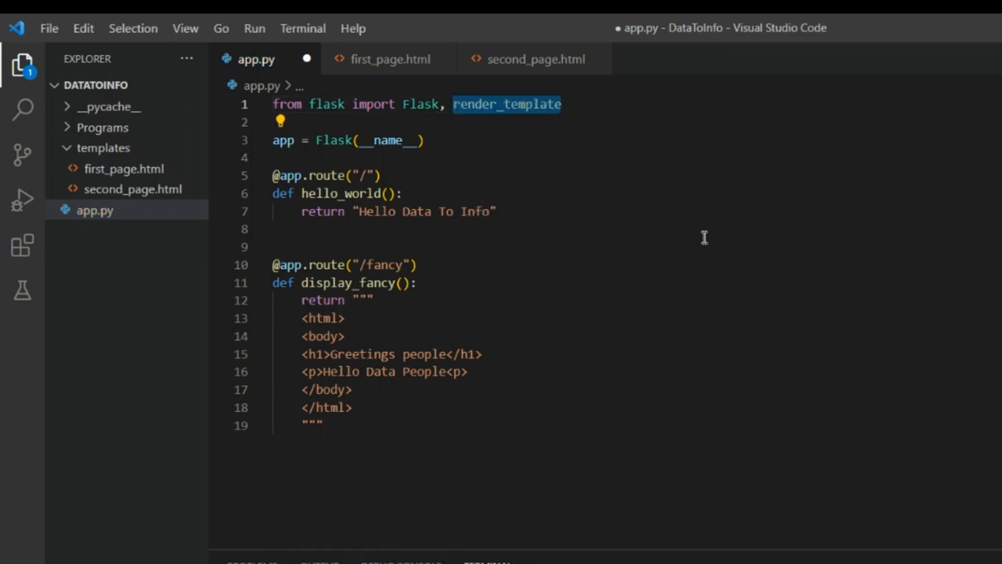
{"action": "mouse_move", "coordinate": [357, 211]}
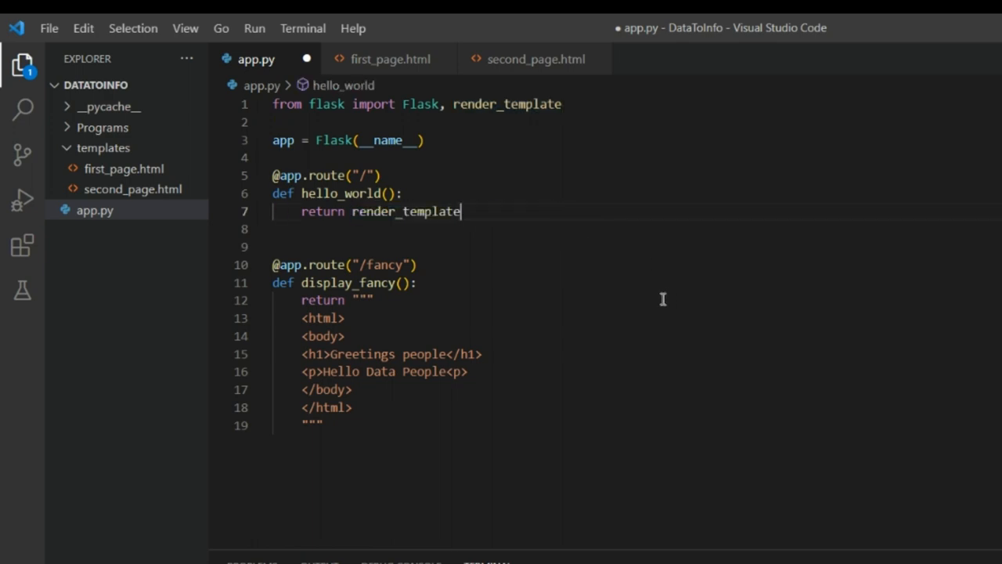
- Make the / route return render_template('first_page.html') and save app.py
{"action": "type", "text": "('')"}
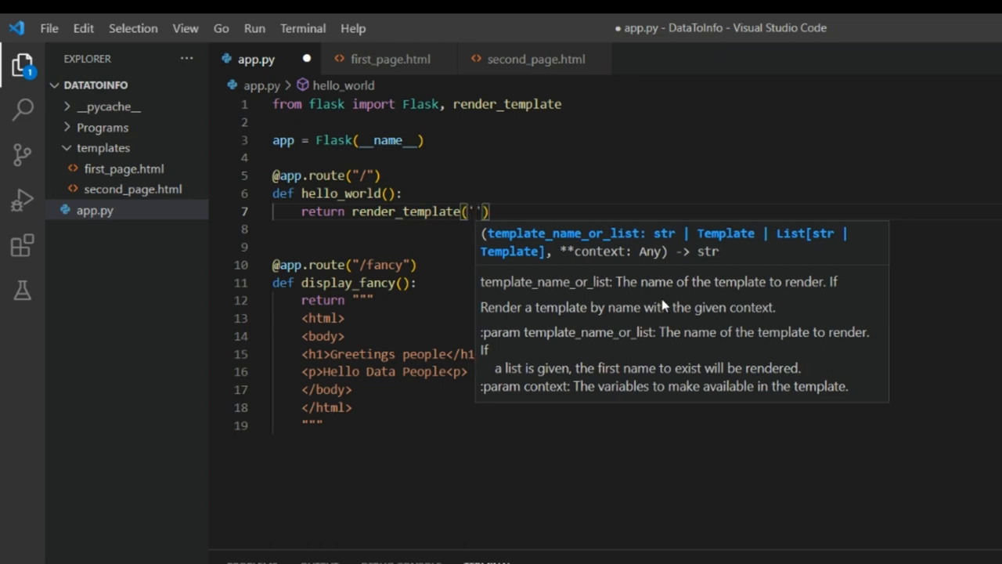
{"action": "type", "text": "first"}
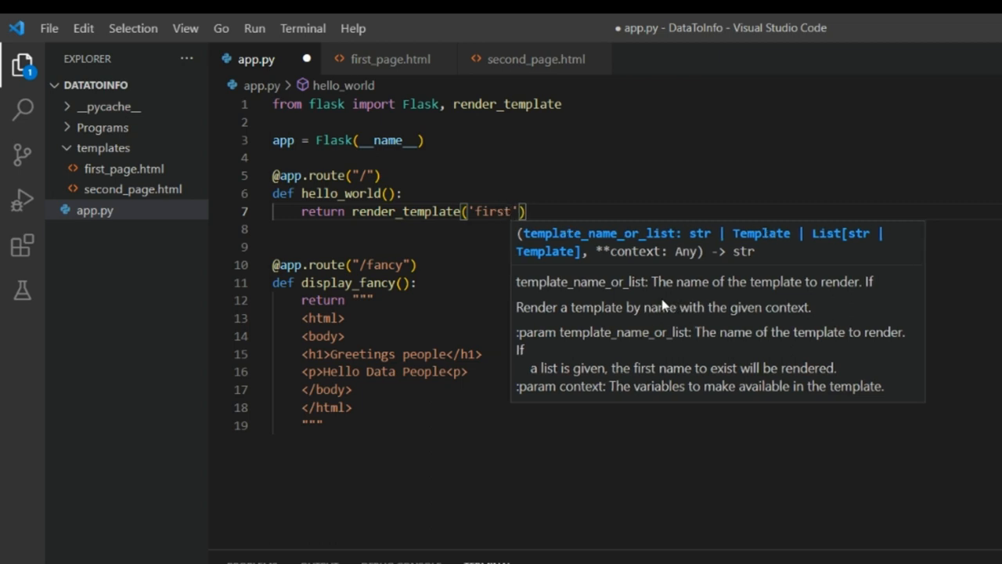
{"action": "type", "text": "_page"}
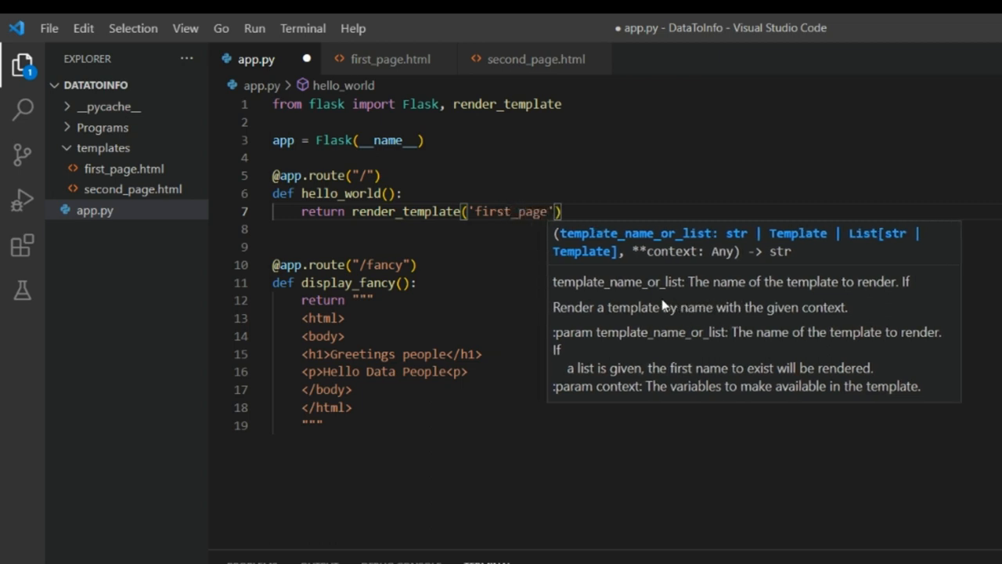
{"action": "type", "text": "."}
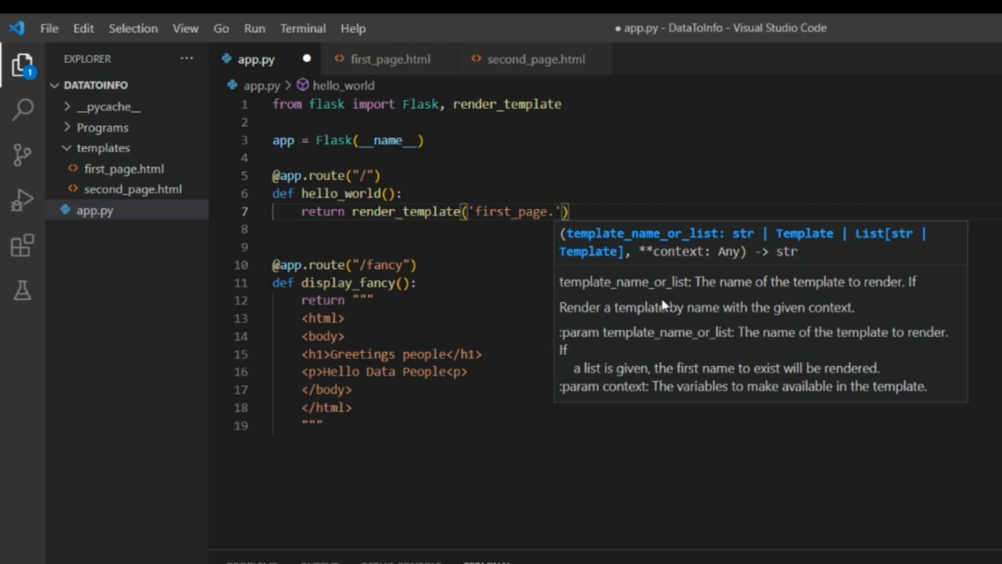
{"action": "type", "text": "html"}
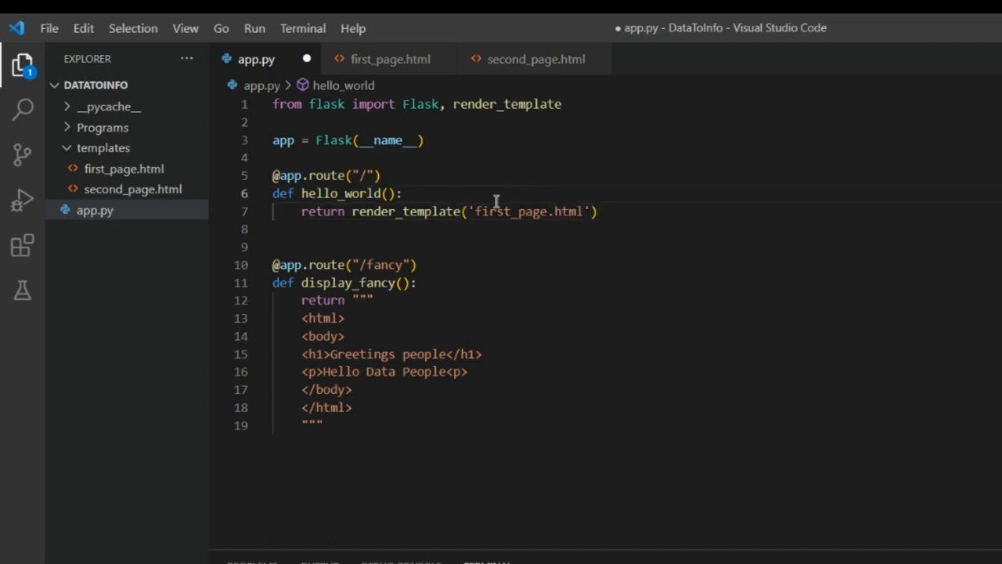
{"action": "key", "text": "Ctrl+s"}
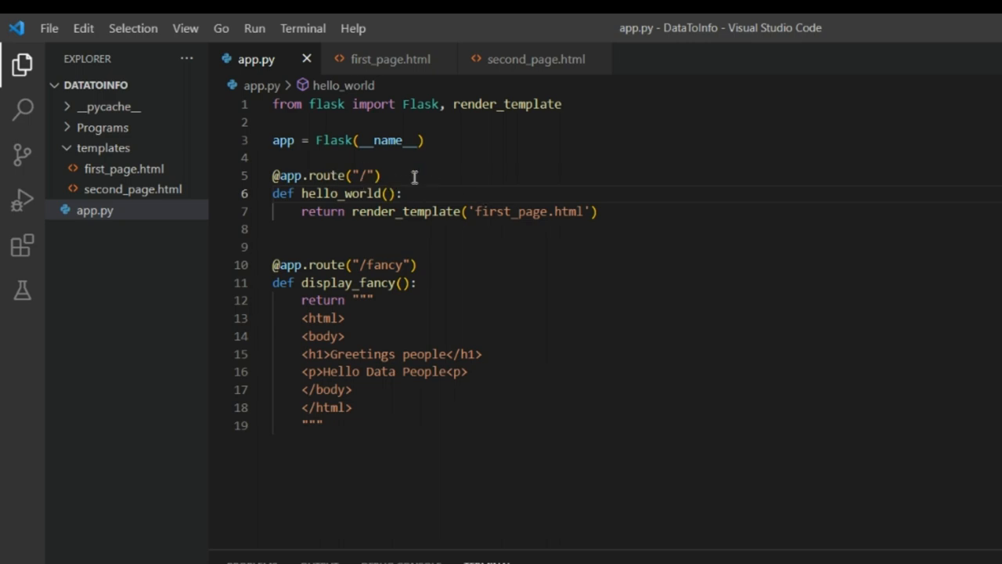
- Rename the /fancy route path to /second
{"action": "double_click", "coordinate": [366, 175]}
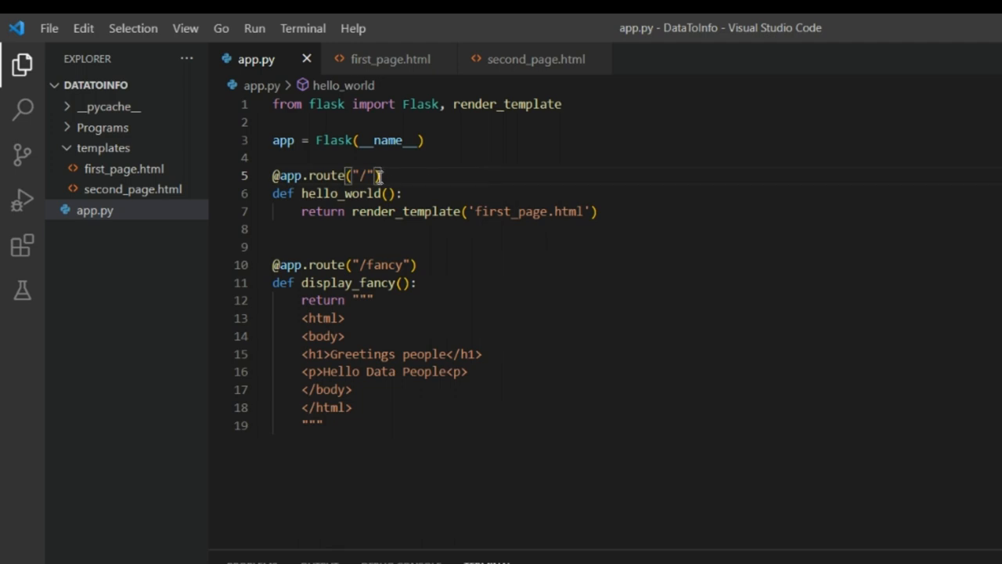
{"action": "double_click", "coordinate": [404, 211]}
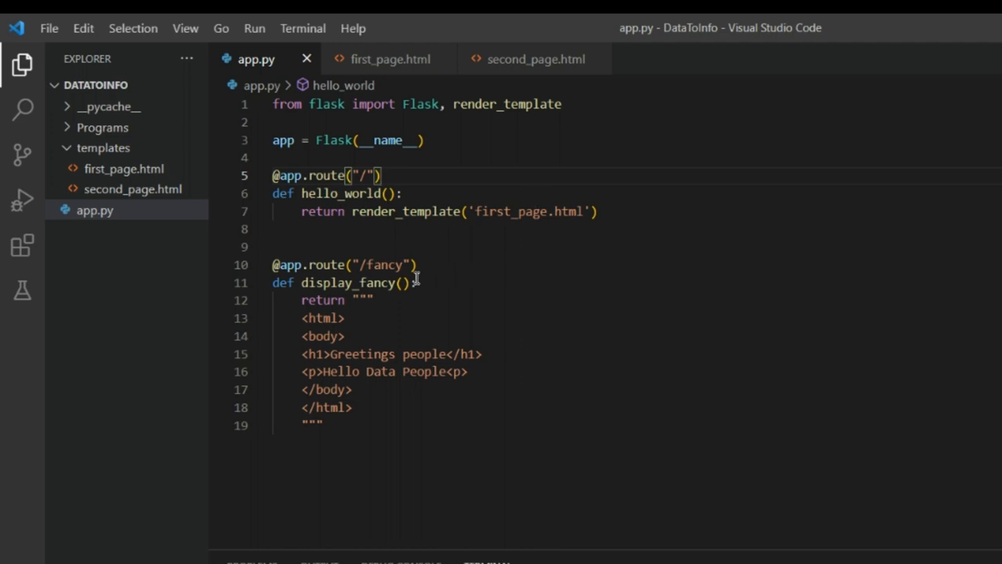
{"action": "double_click", "coordinate": [385, 265]}
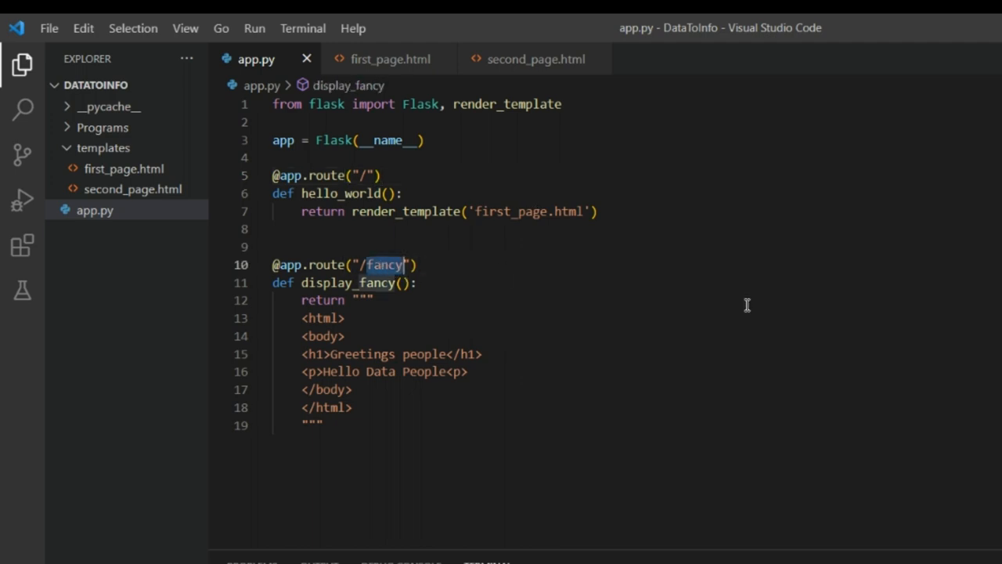
{"action": "type", "text": "s"}
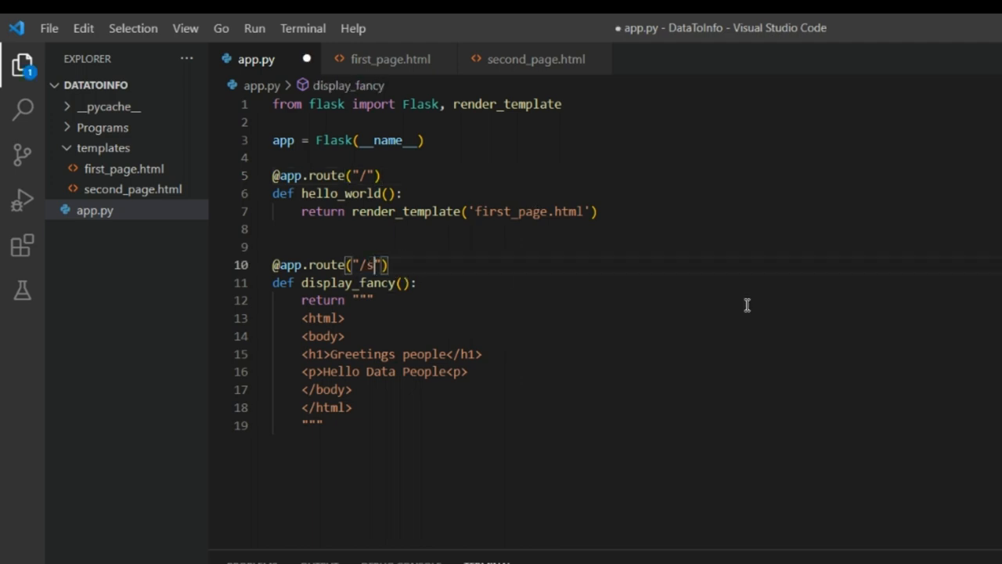
{"action": "type", "text": "econd"}
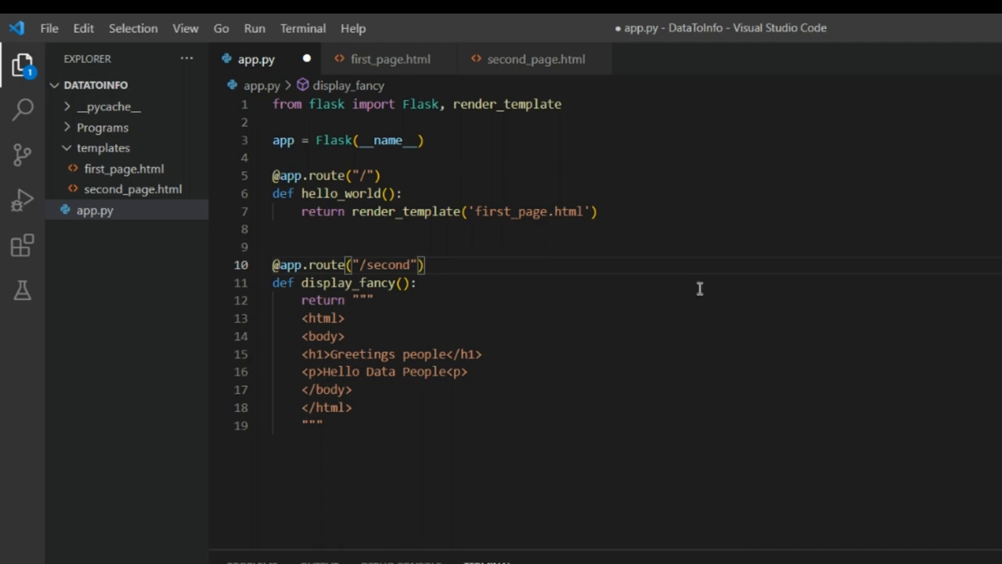
{"action": "mouse_move", "coordinate": [454, 163]}
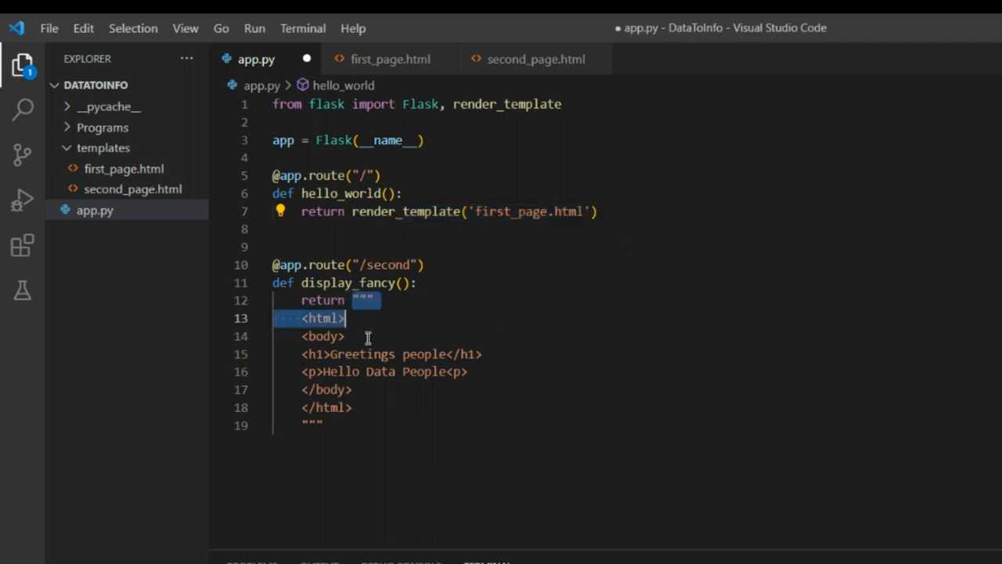
- Replace its inline HTML return with render_template('second_page.html') and save
{"action": "type", "text": "render_template('first_page.html')"}
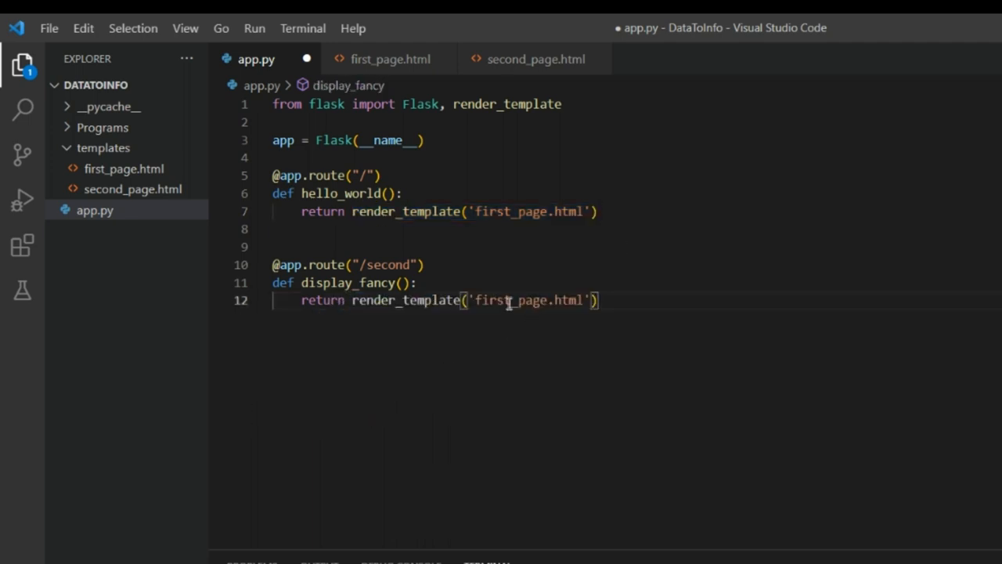
{"action": "mouse_move", "coordinate": [574, 404]}
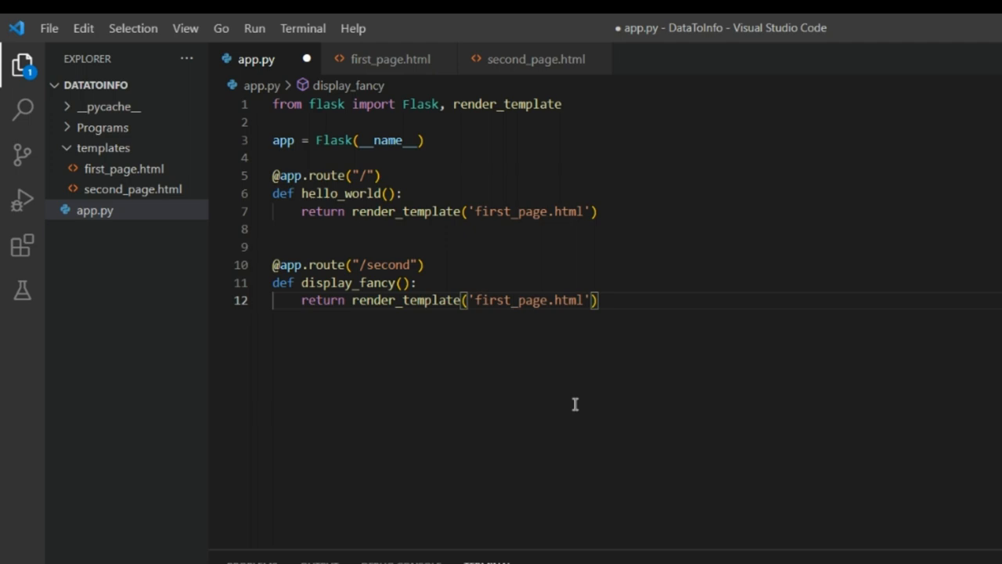
{"action": "type", "text": "se"}
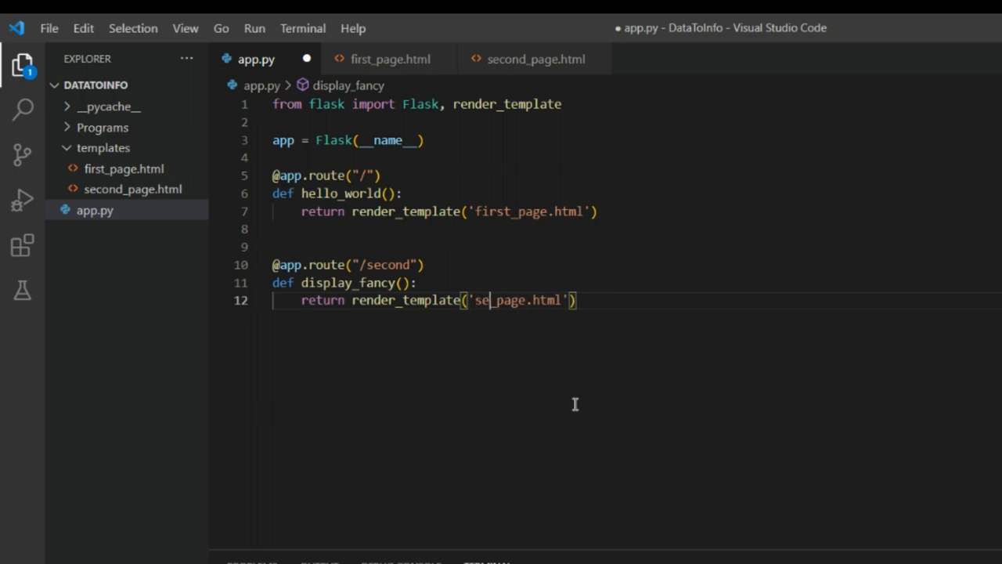
{"action": "type", "text": "cond"}
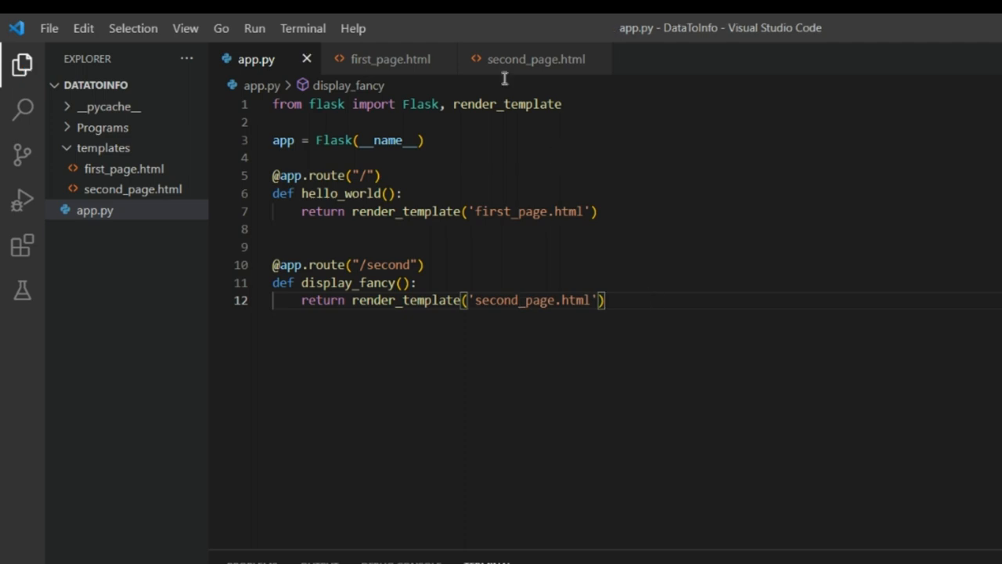
{"action": "left_click", "coordinate": [535, 59]}
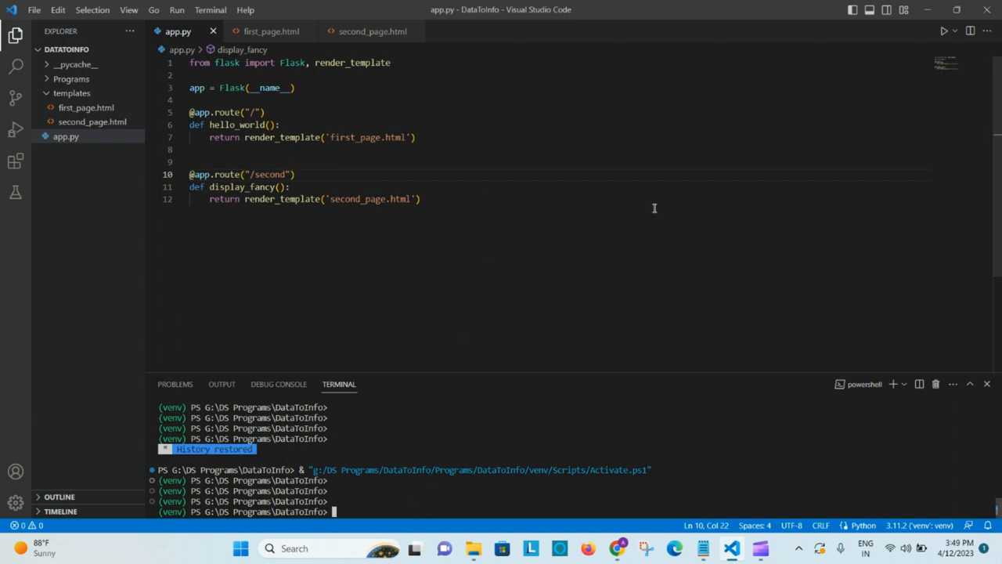
- Run flask run in the terminal to start the development server at 127.0.0.1:5000
{"action": "type", "text": "flask run"}
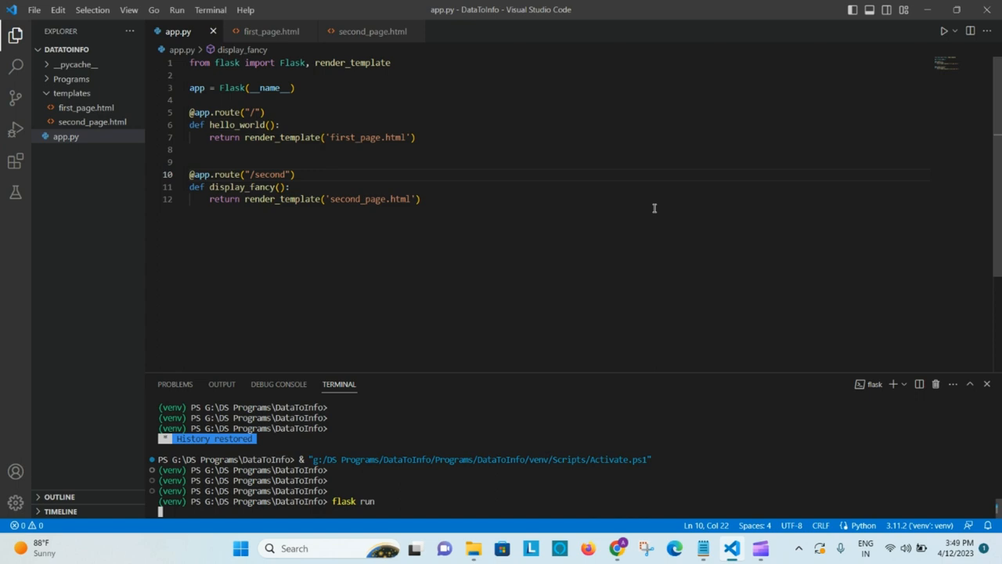
{"action": "key", "text": "Enter"}
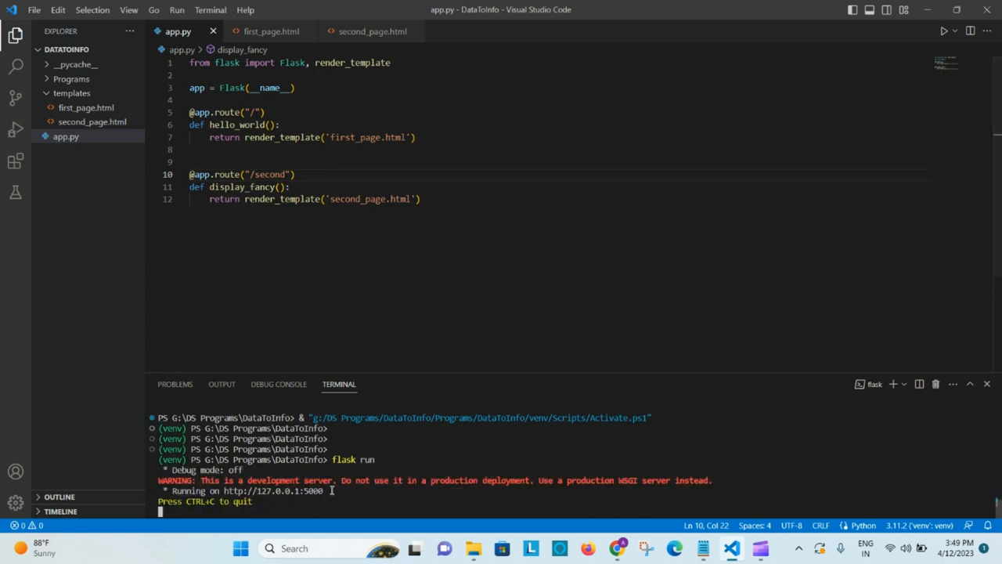
{"action": "mouse_move", "coordinate": [274, 492]}
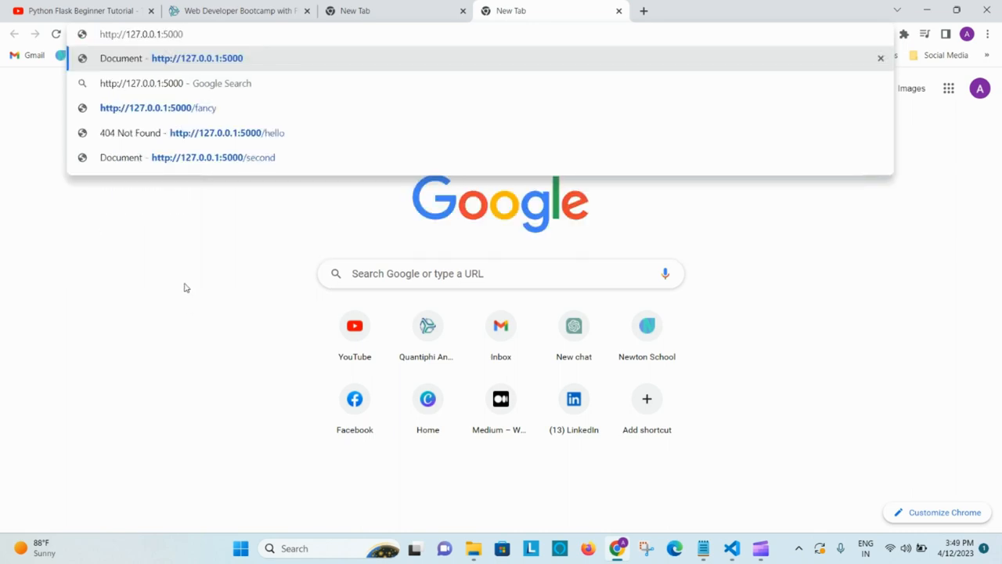
{"action": "left_click", "coordinate": [197, 58]}
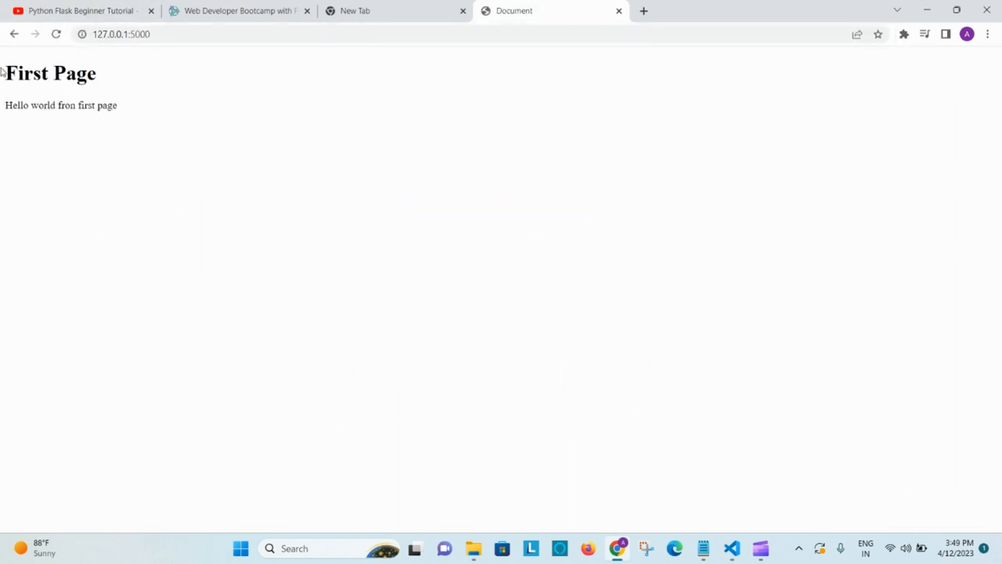
{"action": "mouse_move", "coordinate": [133, 113]}
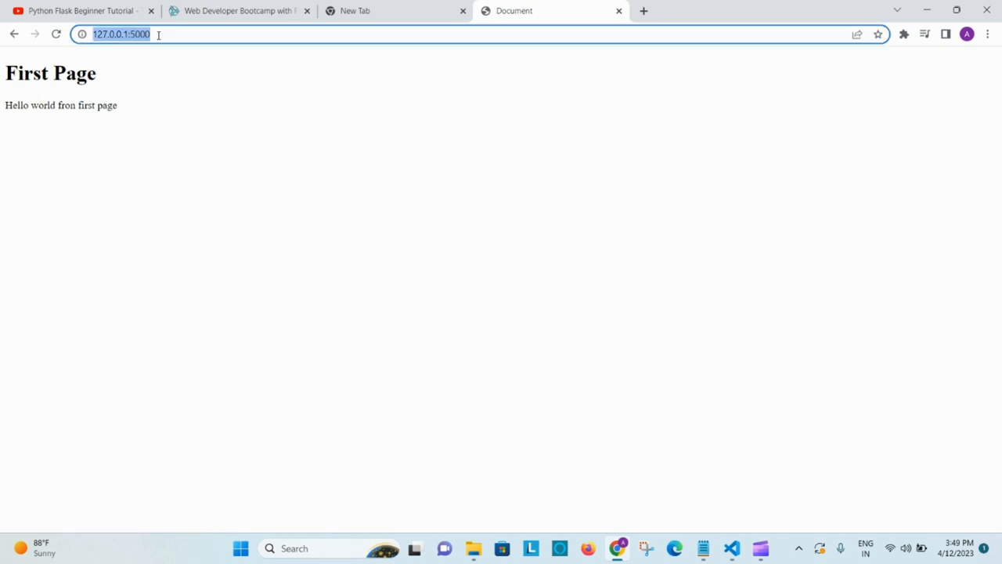
- Navigate to 127.0.0.1:5000/second to see the rendered Second Page
{"action": "type", "text": "/"}
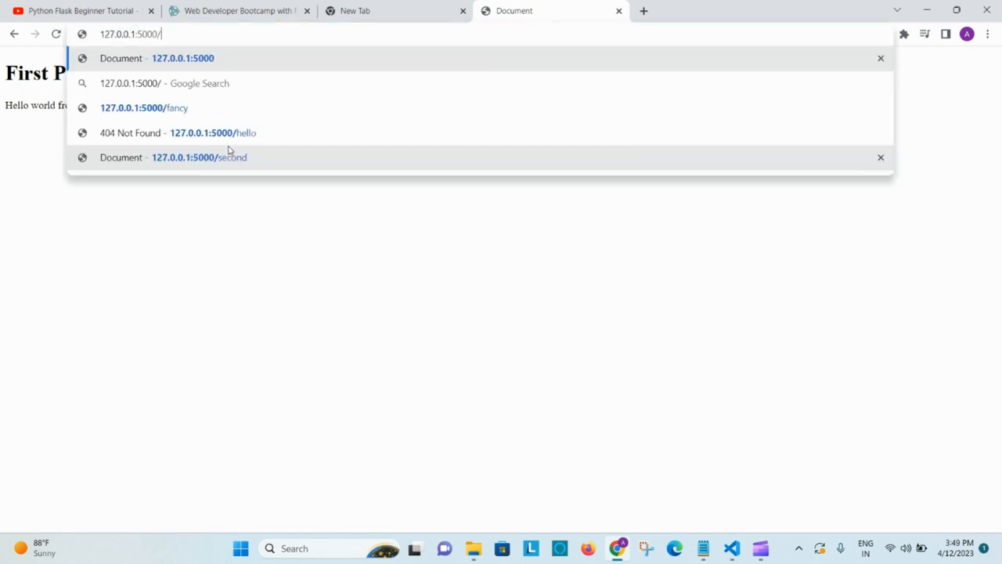
{"action": "left_click", "coordinate": [199, 157]}
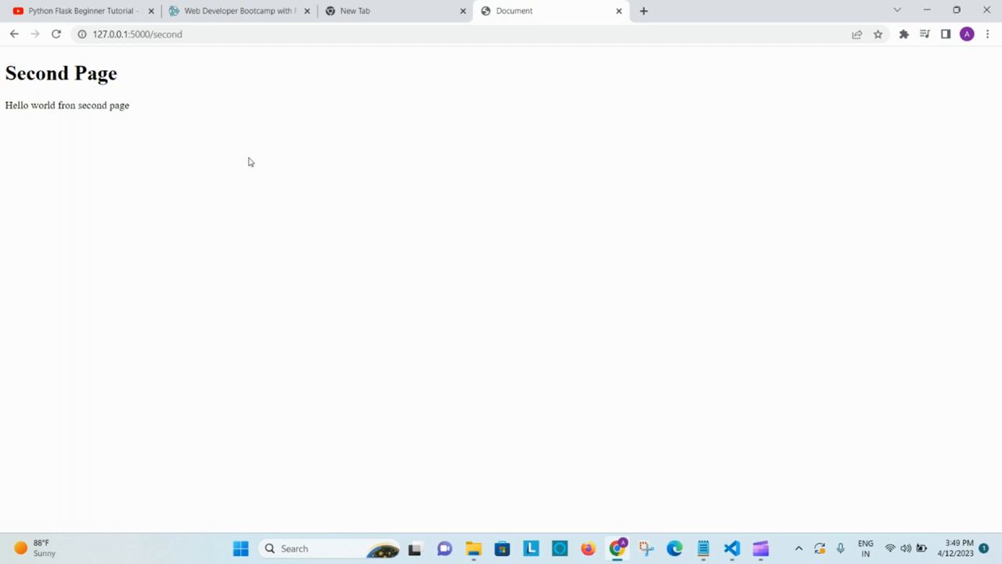